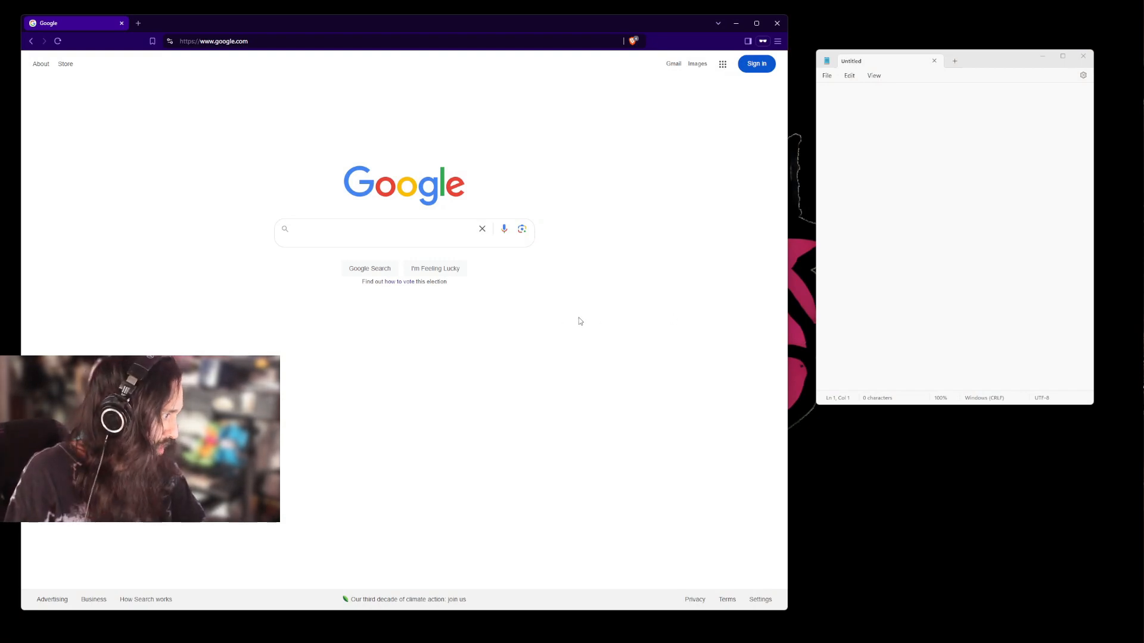
Draft the query lines 'site: link' and 'inurl: playlist' in the empty note.
left_click(373, 229)
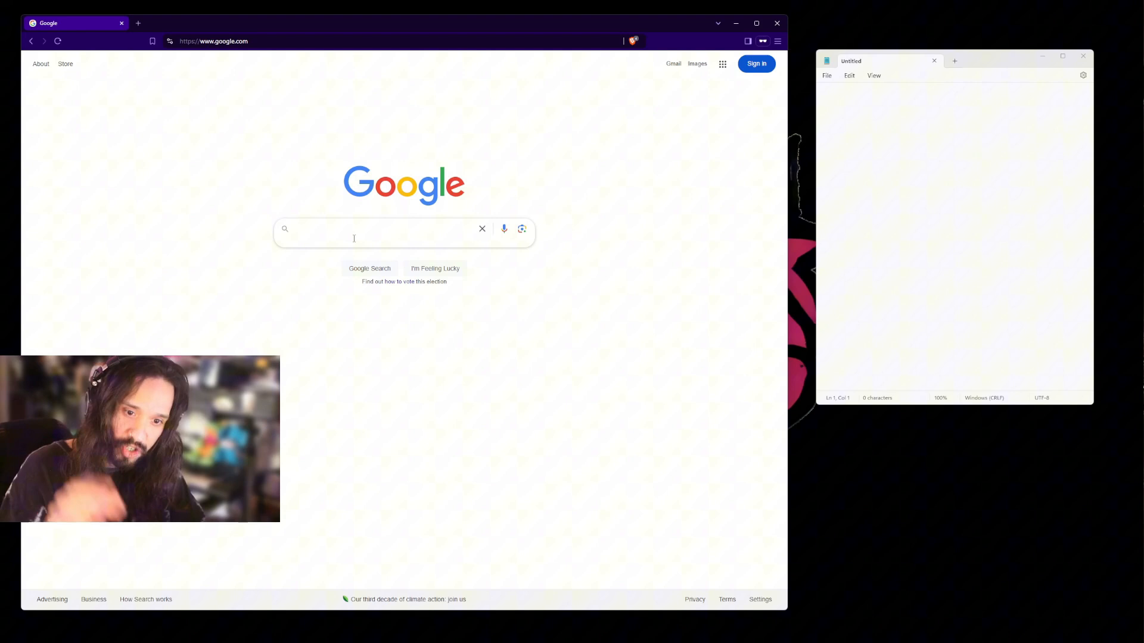
left_click(354, 229)
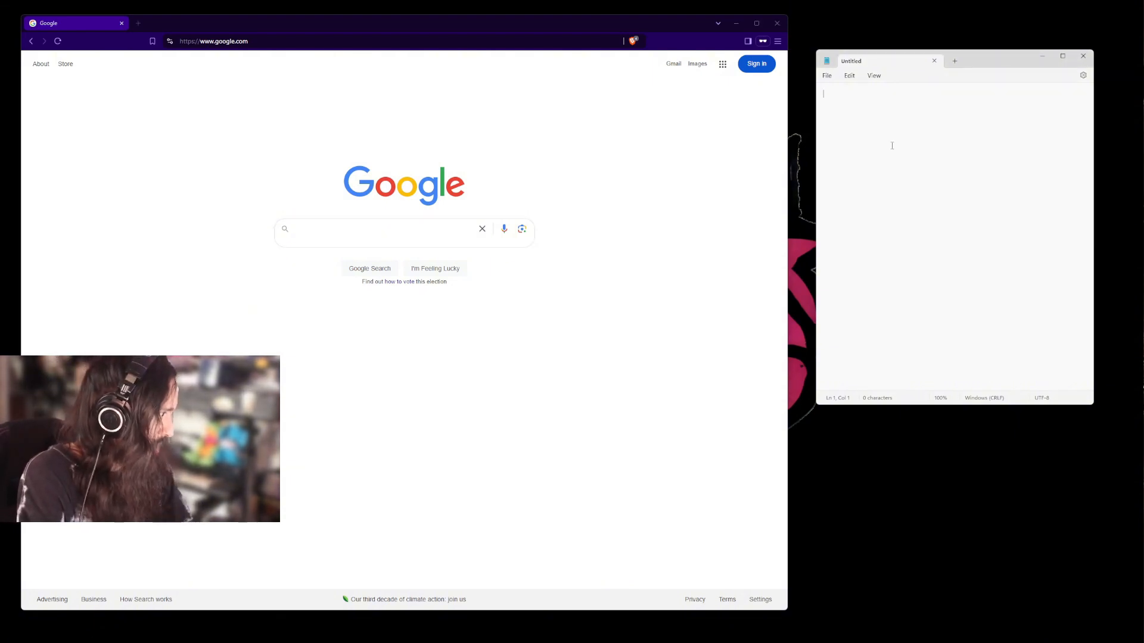
type("site link:")
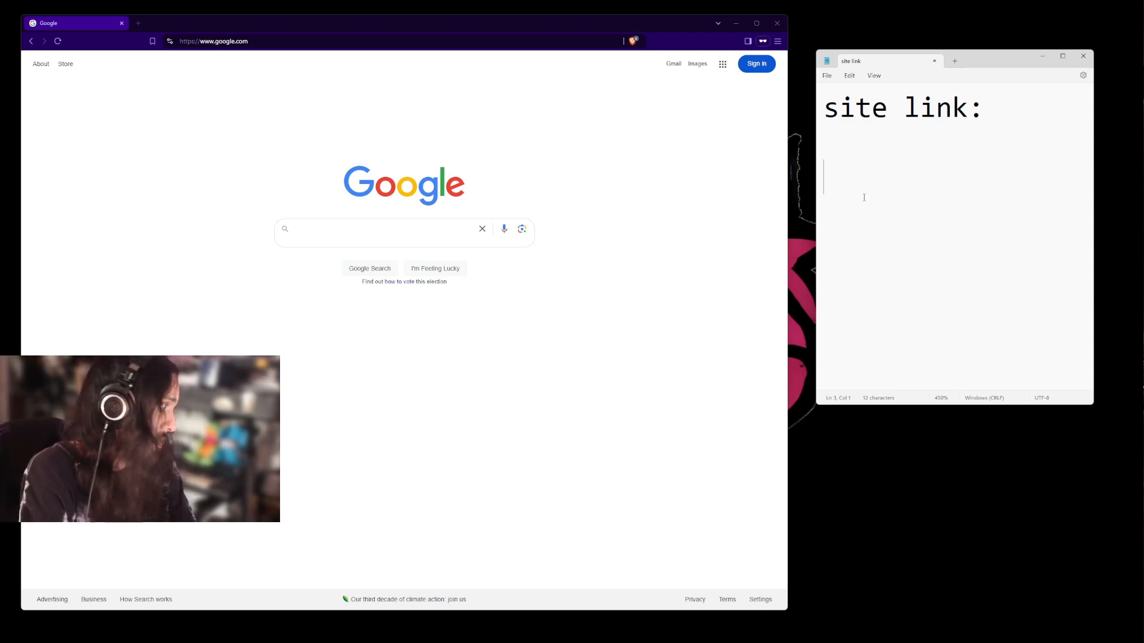
type("inurl:")
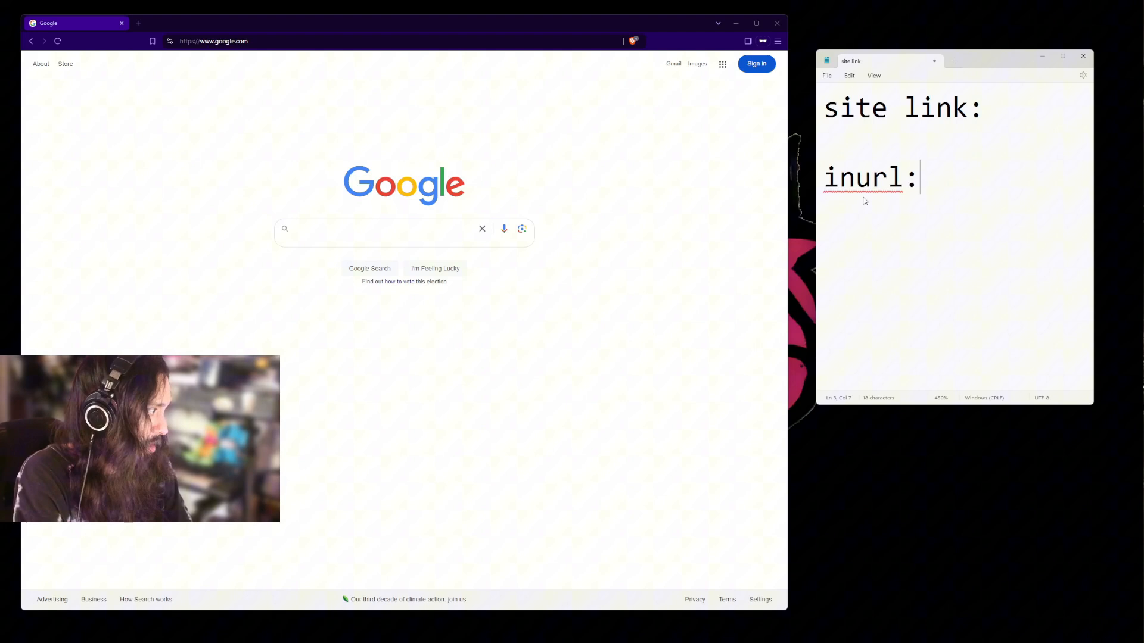
type("playlist")
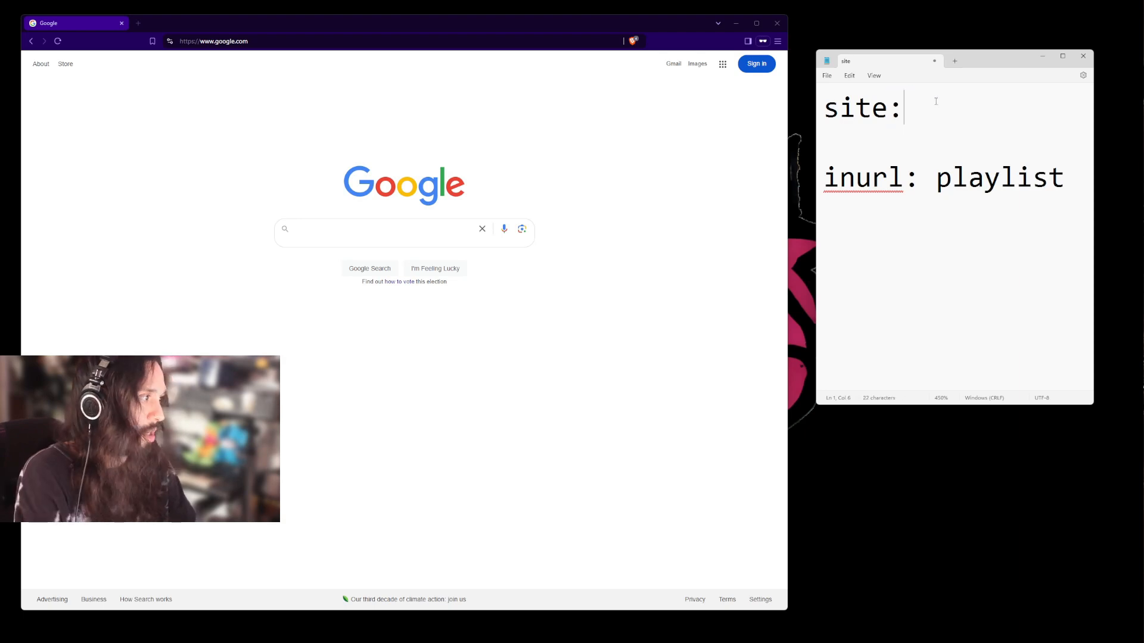
type("link")
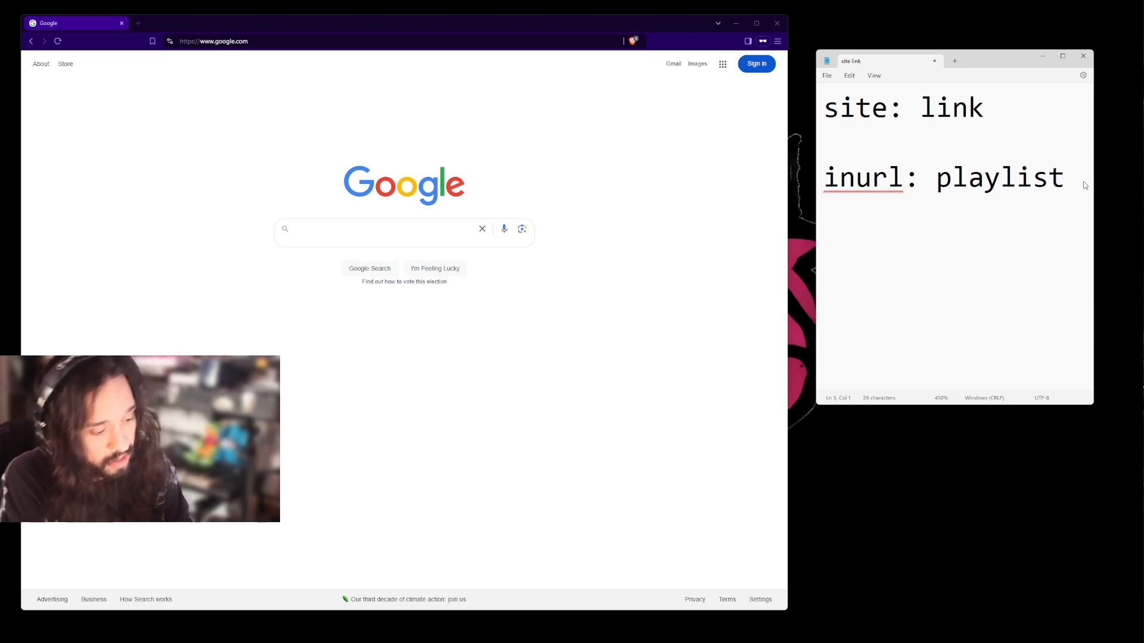
Add the parenthesised keyword group for alternative, rock, hiphop and email.
type("(")
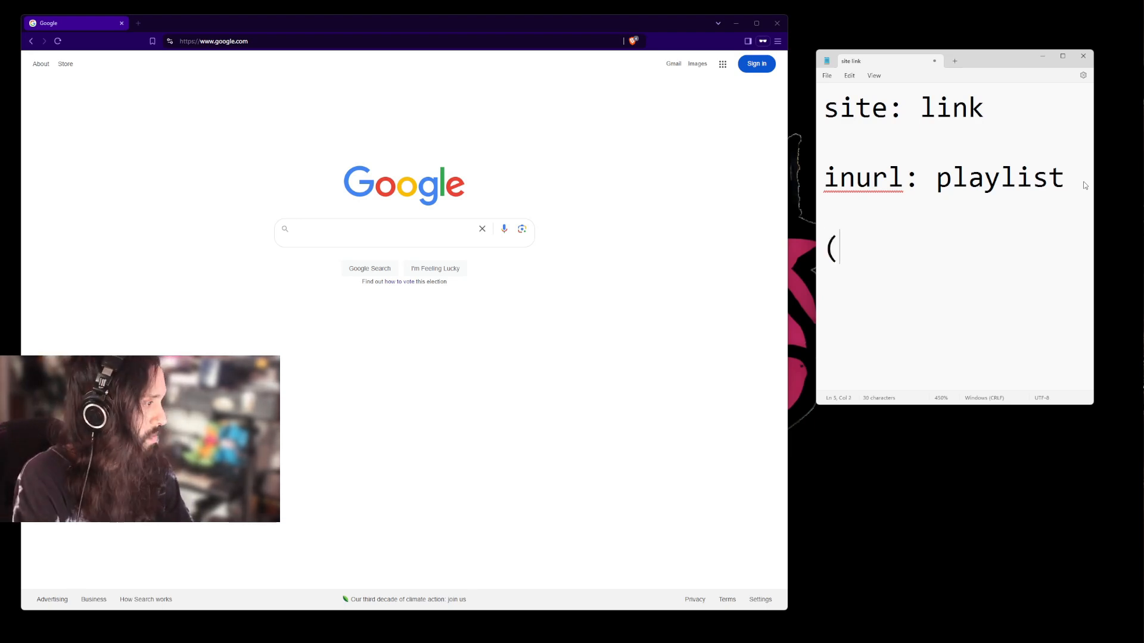
type(")")
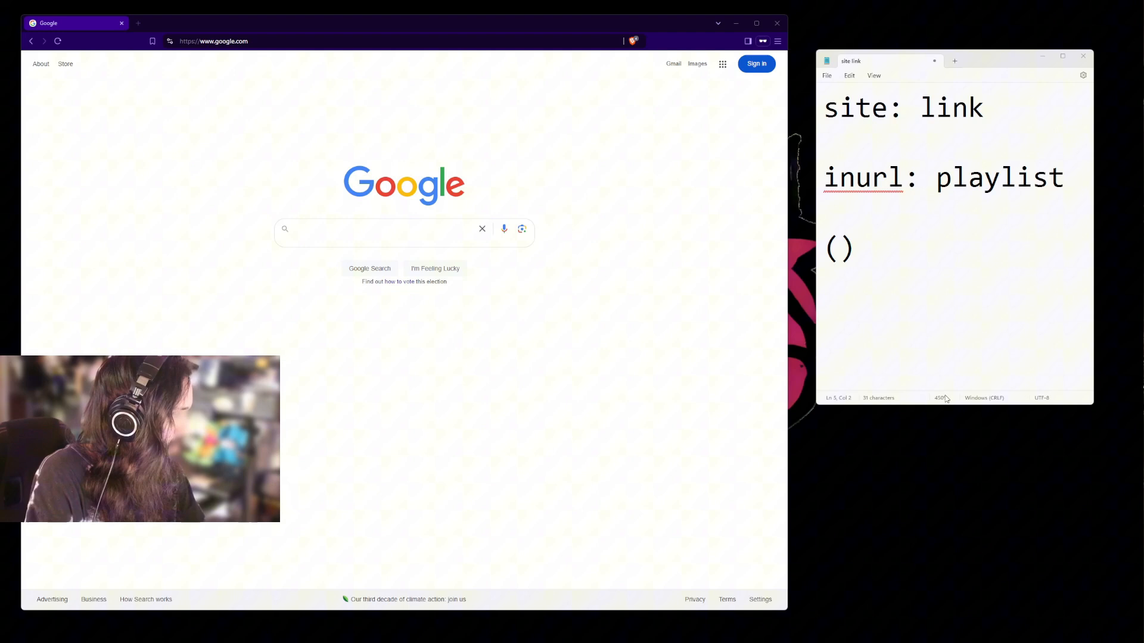
double_click(838, 248)
type("\"alternative\" | \"rock\" | \"hiphop\" | \"email\"")
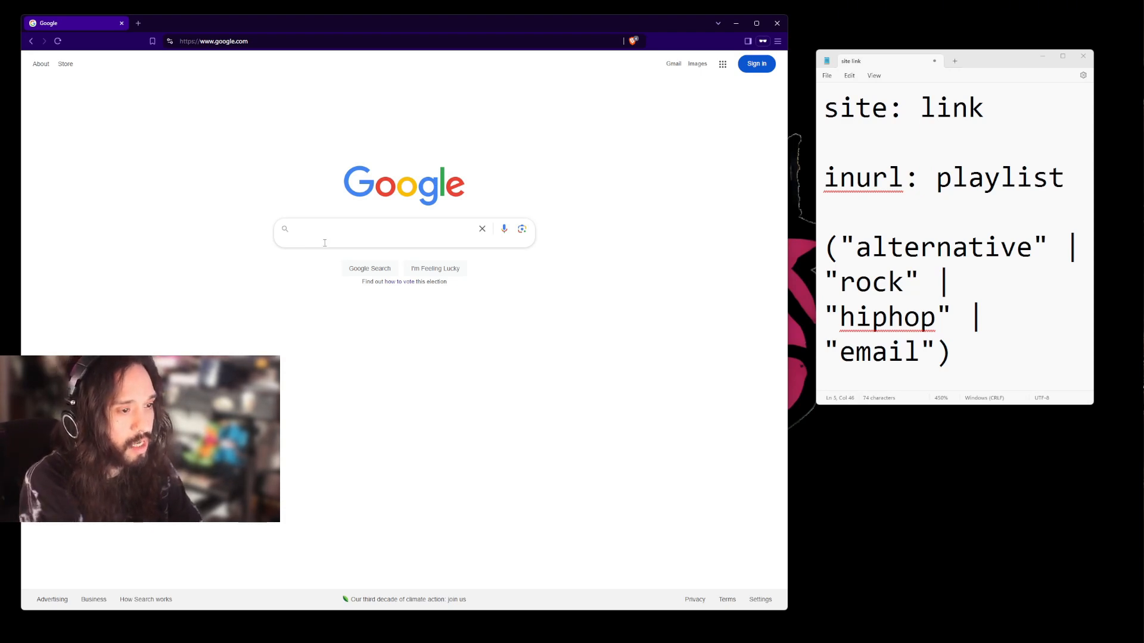
Search Google for site:open.spotify.com inurl:playlist with the genre and email keywords.
left_click(383, 229)
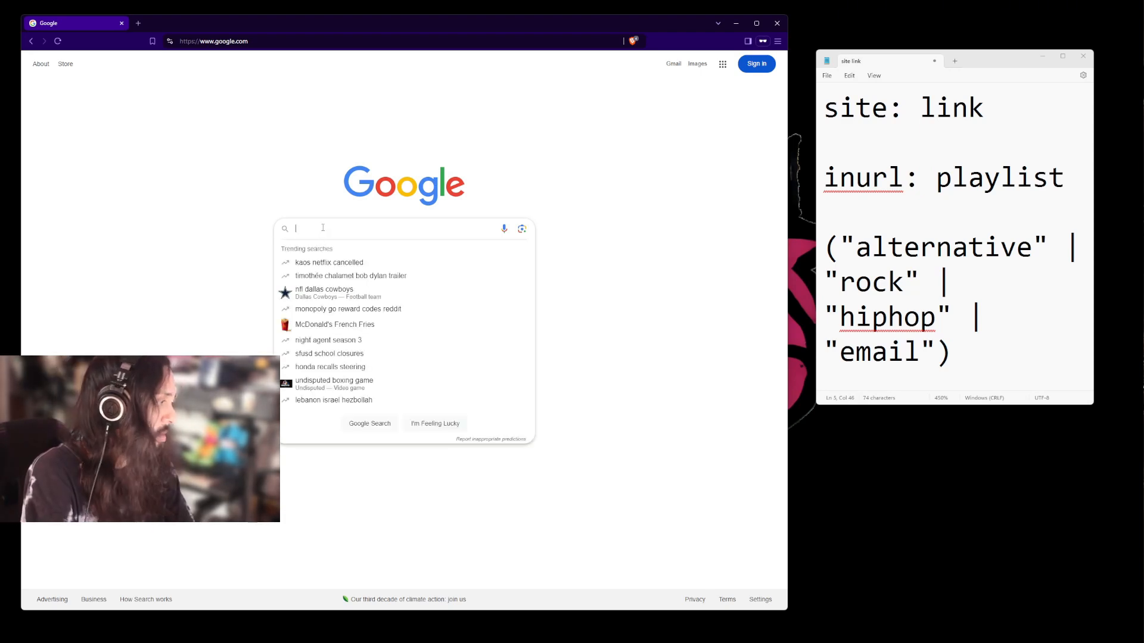
type("site:open.spotify.com")
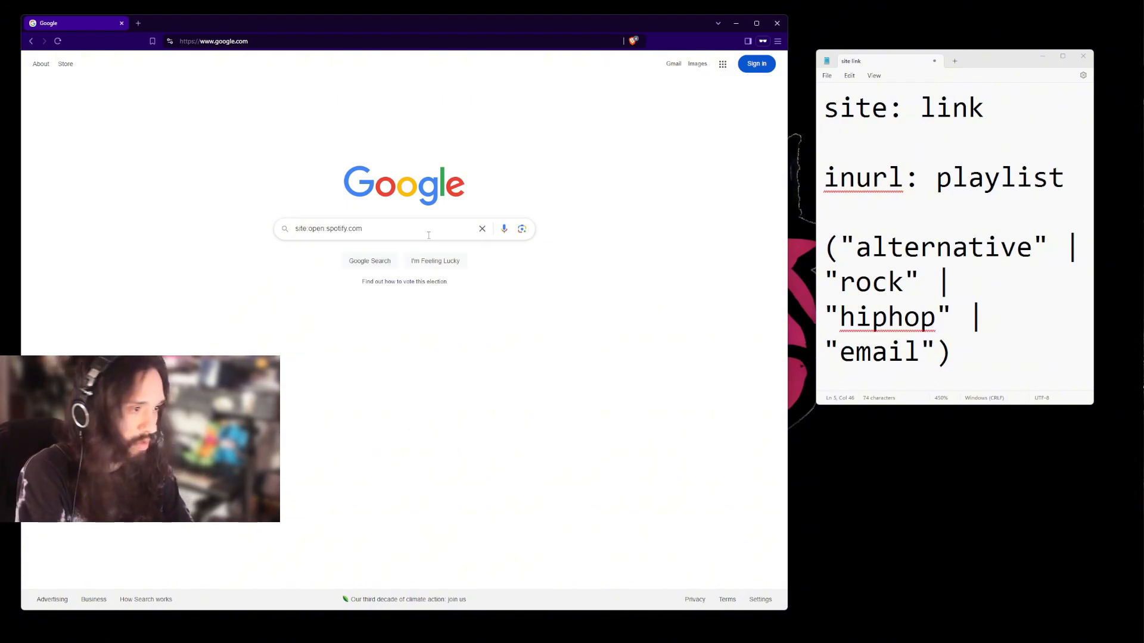
type("inr")
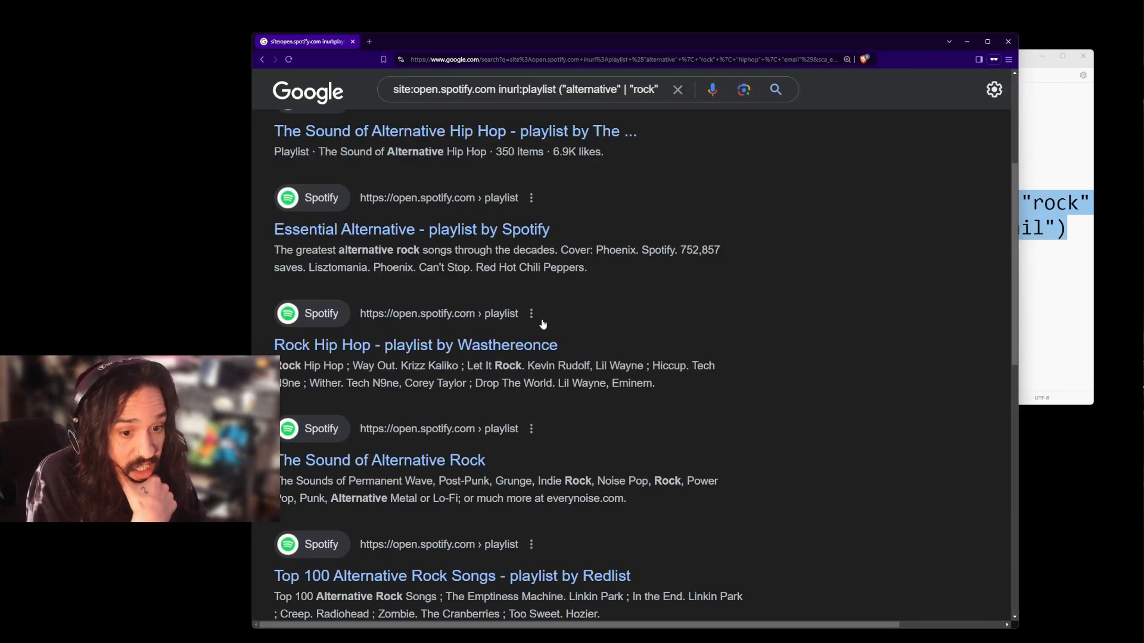
Look through the opened playlist tabs — Sound of Alternative Hip Hop, Essential Alternative — ending on Alternative Hip-Hop.
scroll("down", 3)
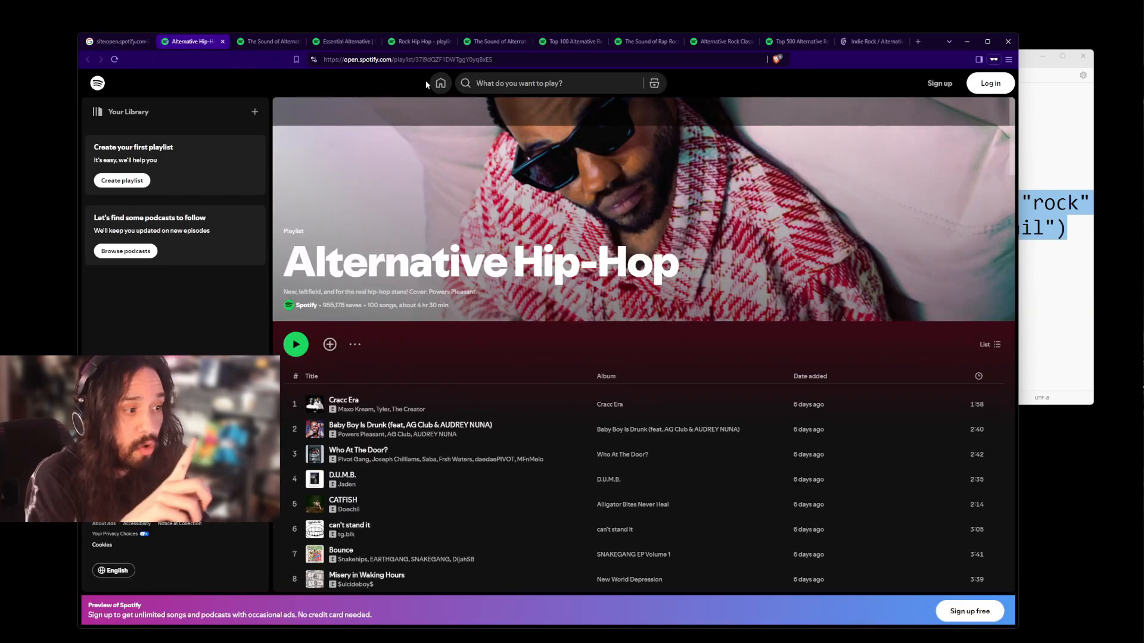
left_click(272, 40)
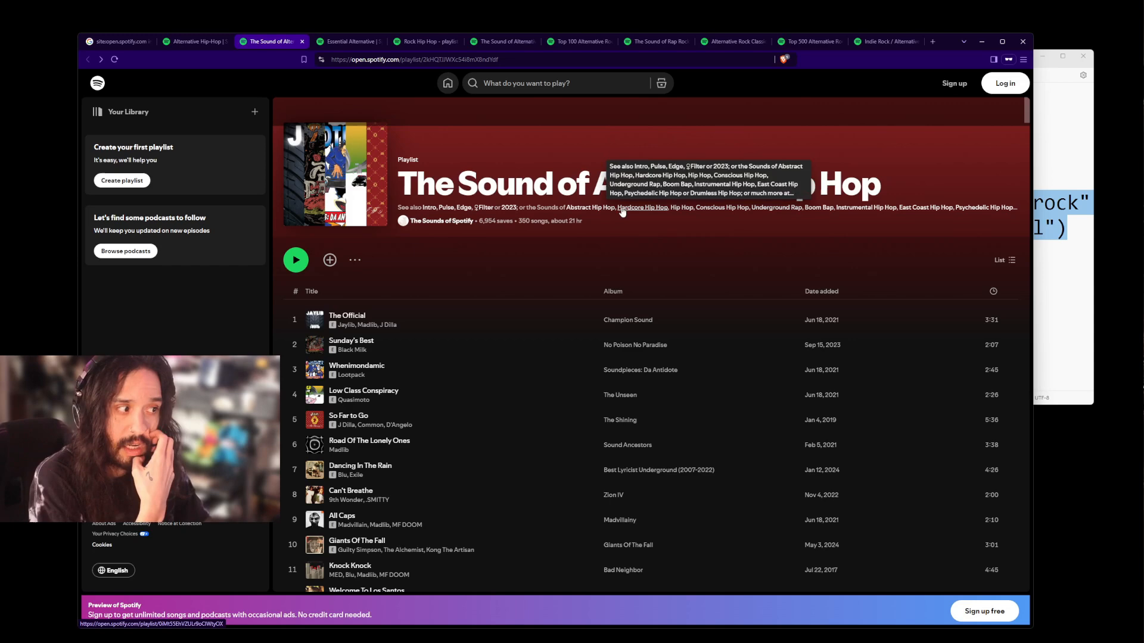
mouse_move(379, 79)
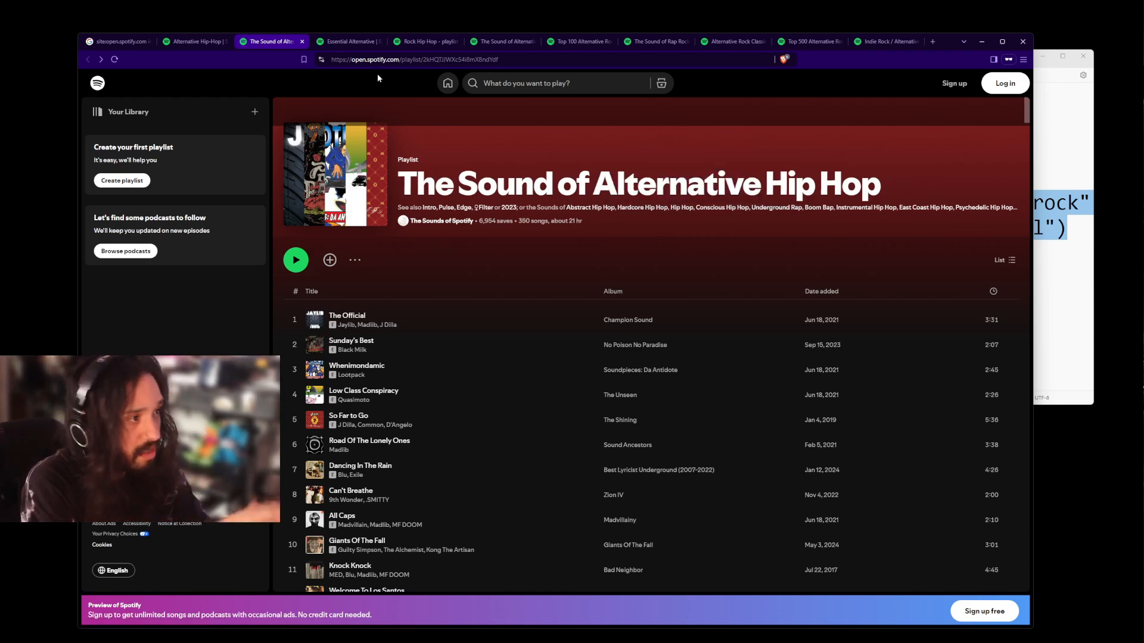
left_click(348, 41)
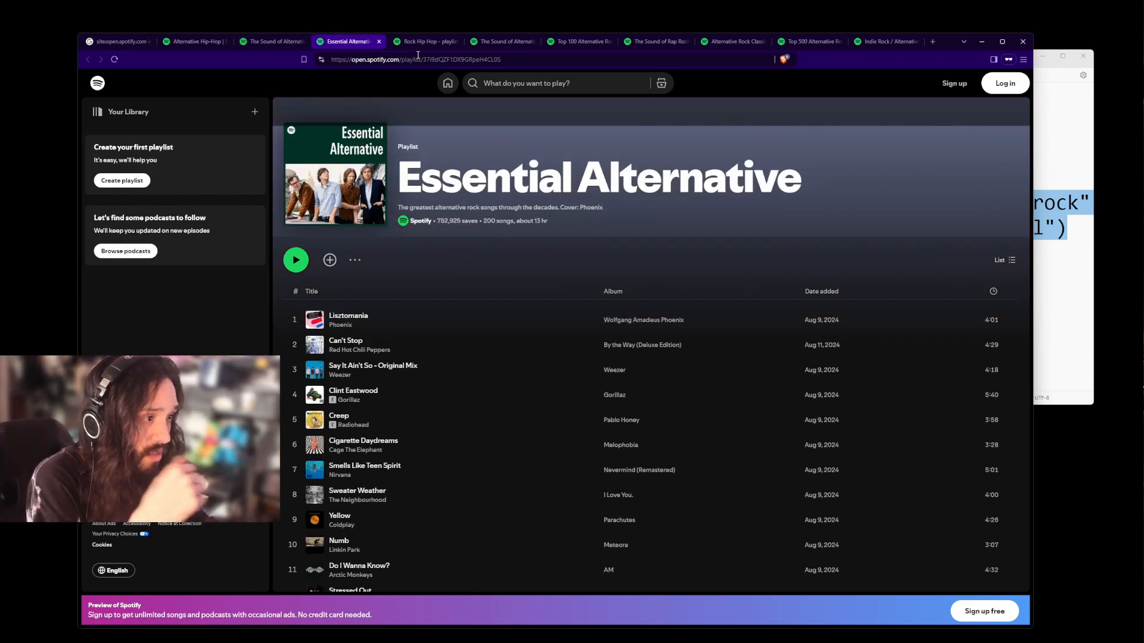
left_click(197, 41)
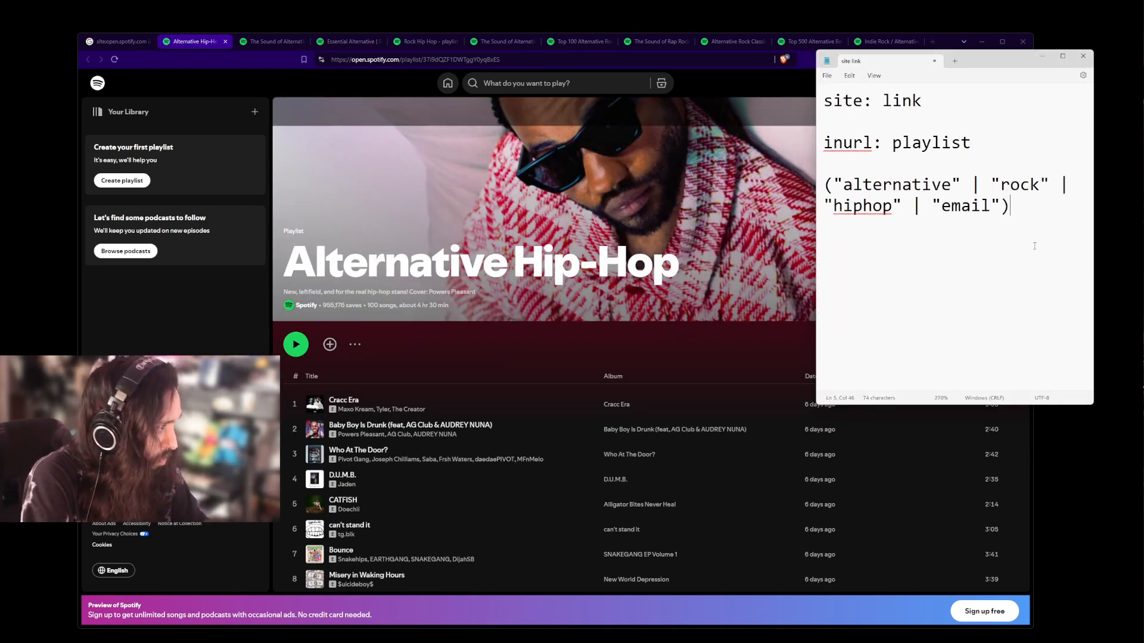
Paste four Spotify playlist URLs from the open tabs onto separate Notepad lines.
type("https://open.spotify.com/playlist/37i9dQZF1DWTggY0yqBxES")
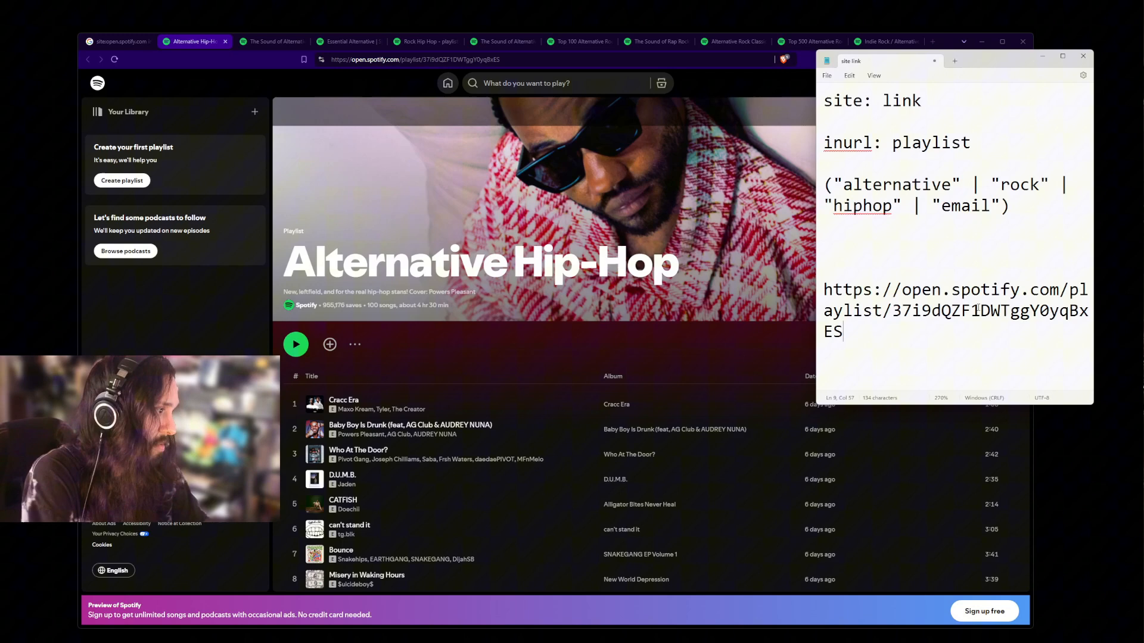
left_click(273, 42)
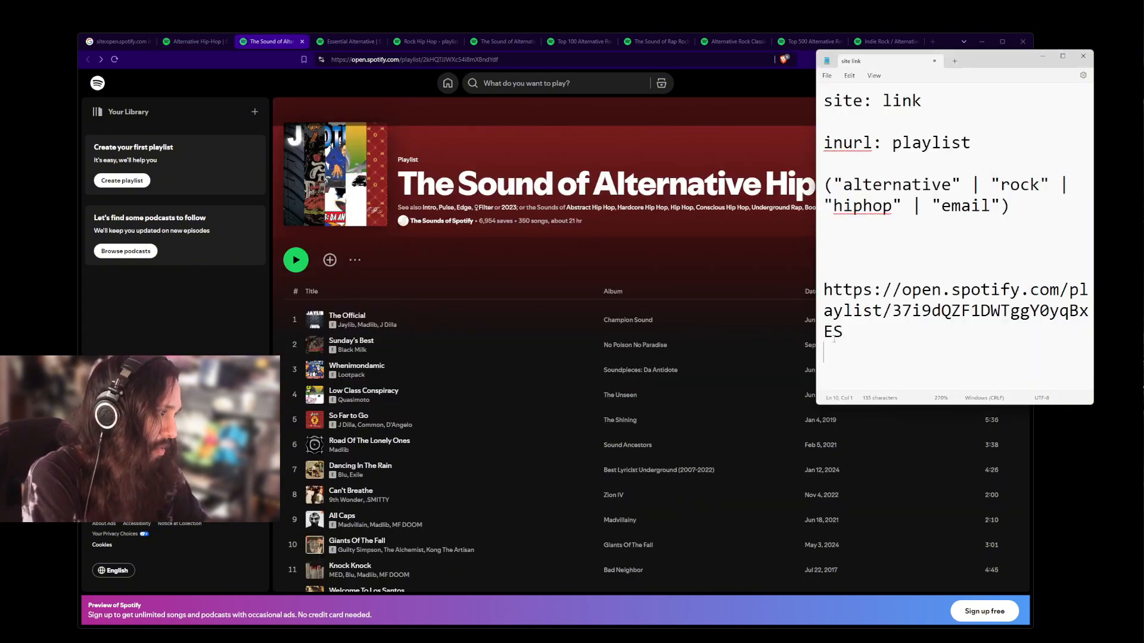
type("https://open.spotify.com/playlist/2kHQTJJWXc54i8mX8ndYdf")
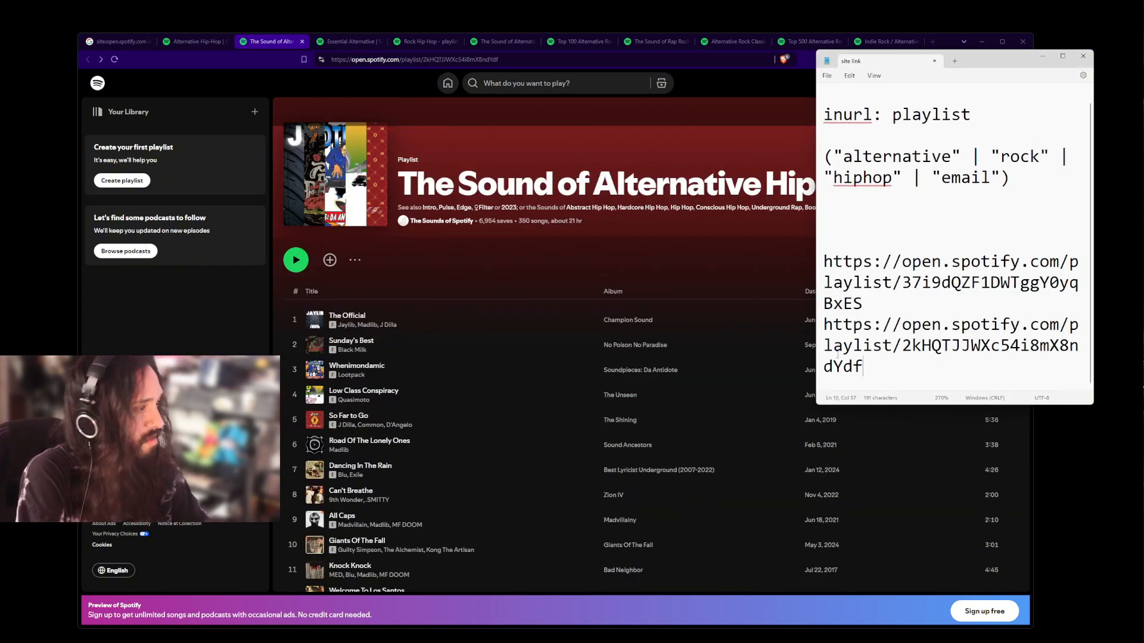
left_click(423, 41)
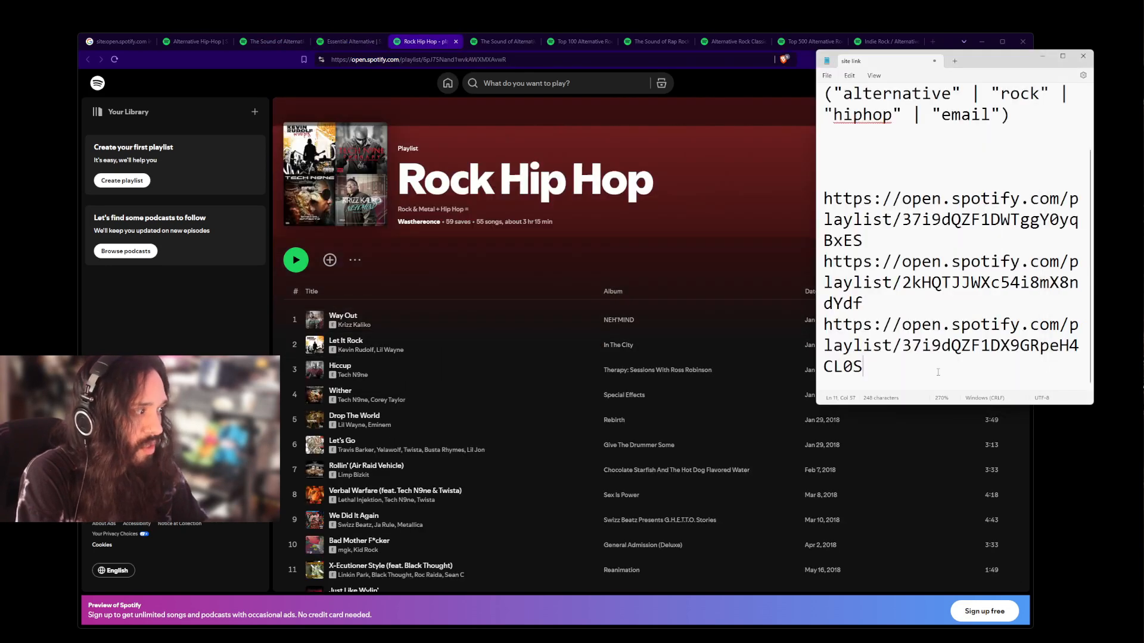
type("https://open.spotify.com/playlist/6pJ75Nand1wvkAWXMXAvwR")
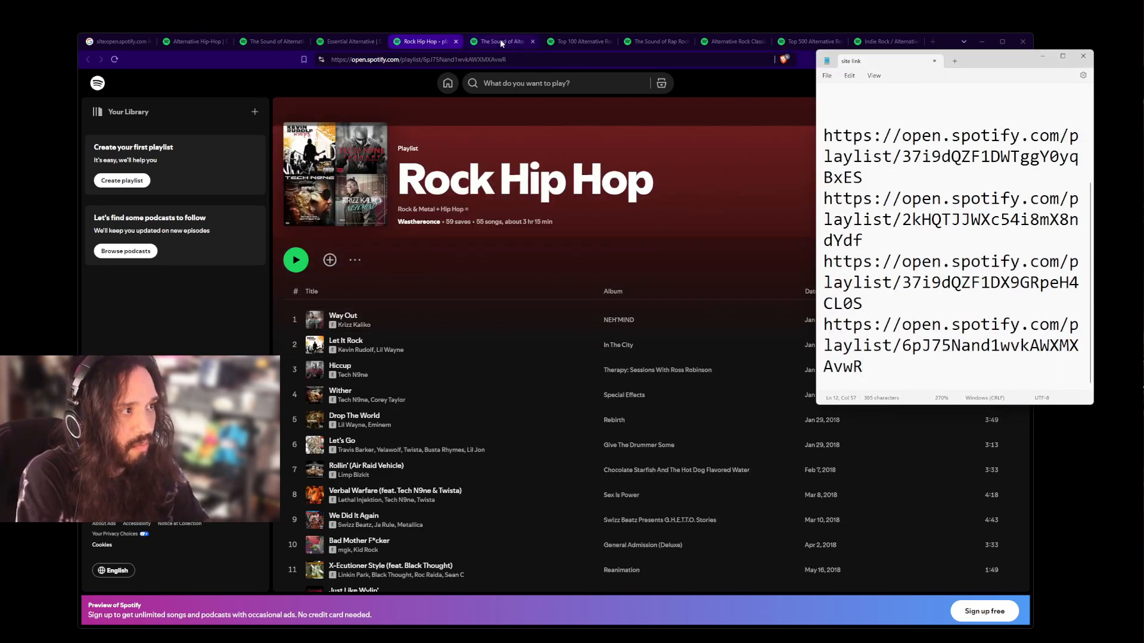
left_click(501, 41)
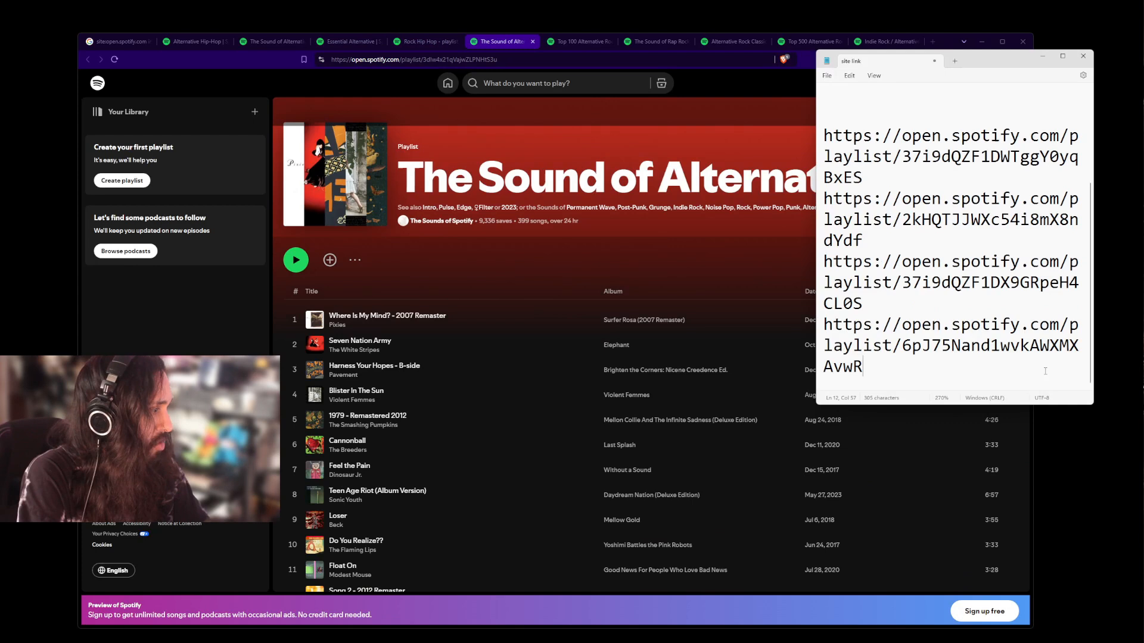
type("https://open.spotify.com/playlist/3dlw4x21qVajwZLPNHtS3u")
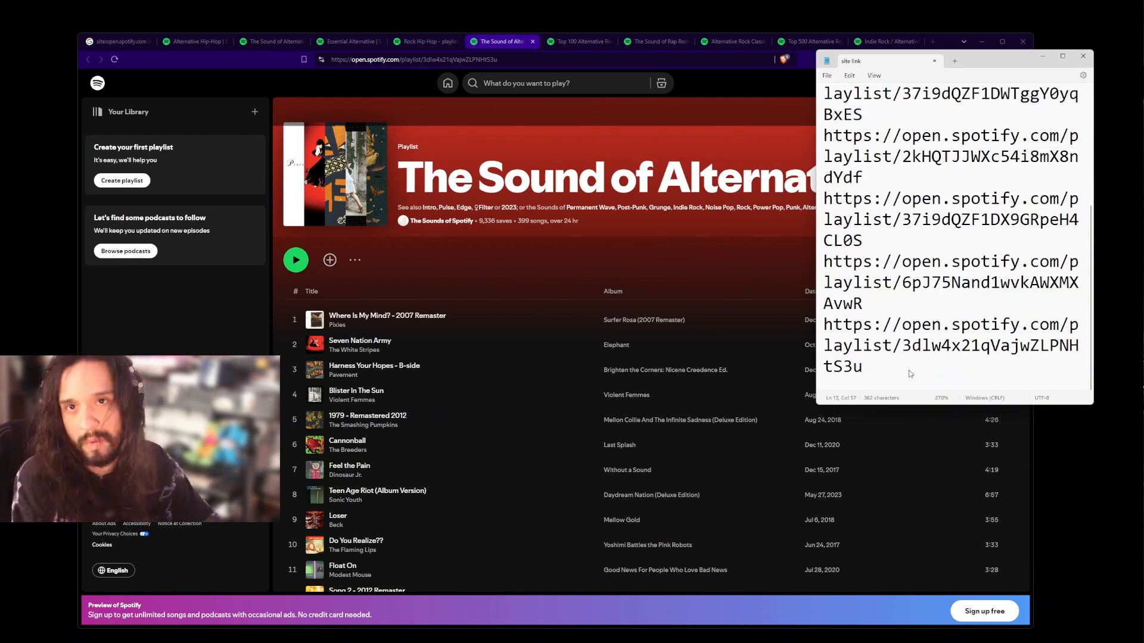
key("Enter")
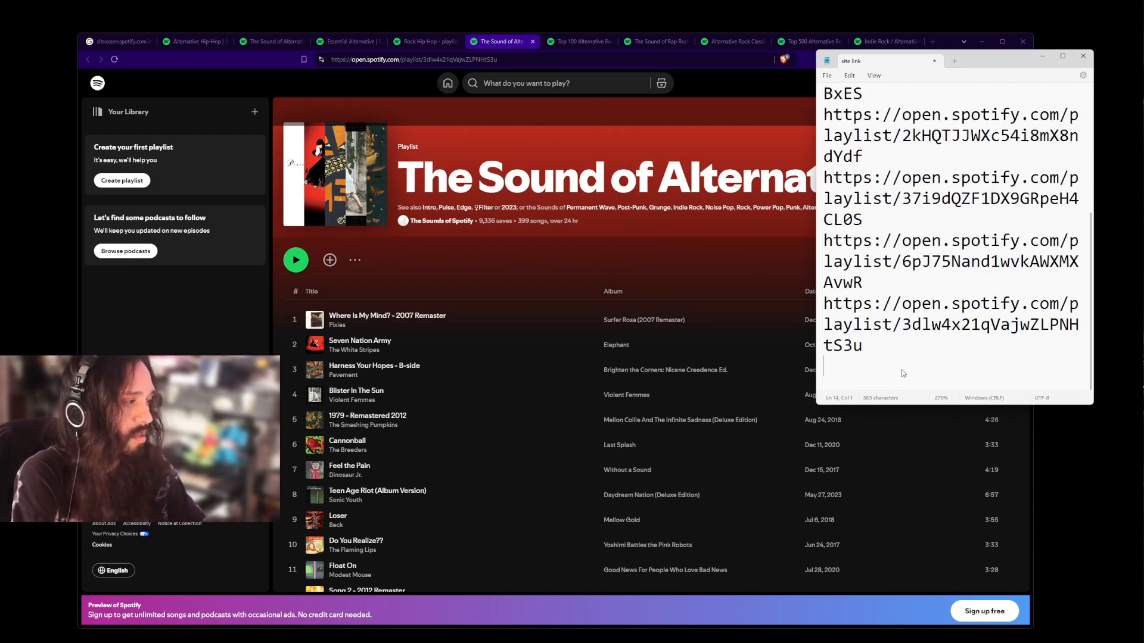
Grab the addresses of the Sound of Rap Rock, Alternative Rock Classics and Top 500 playlists.
left_click(582, 41)
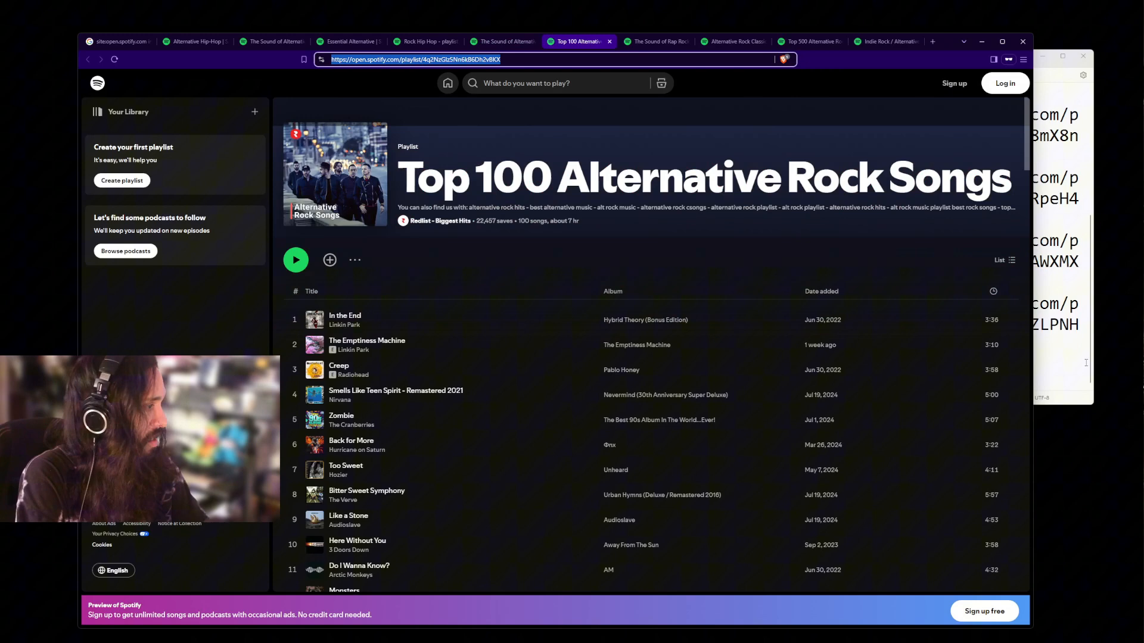
left_click(654, 41)
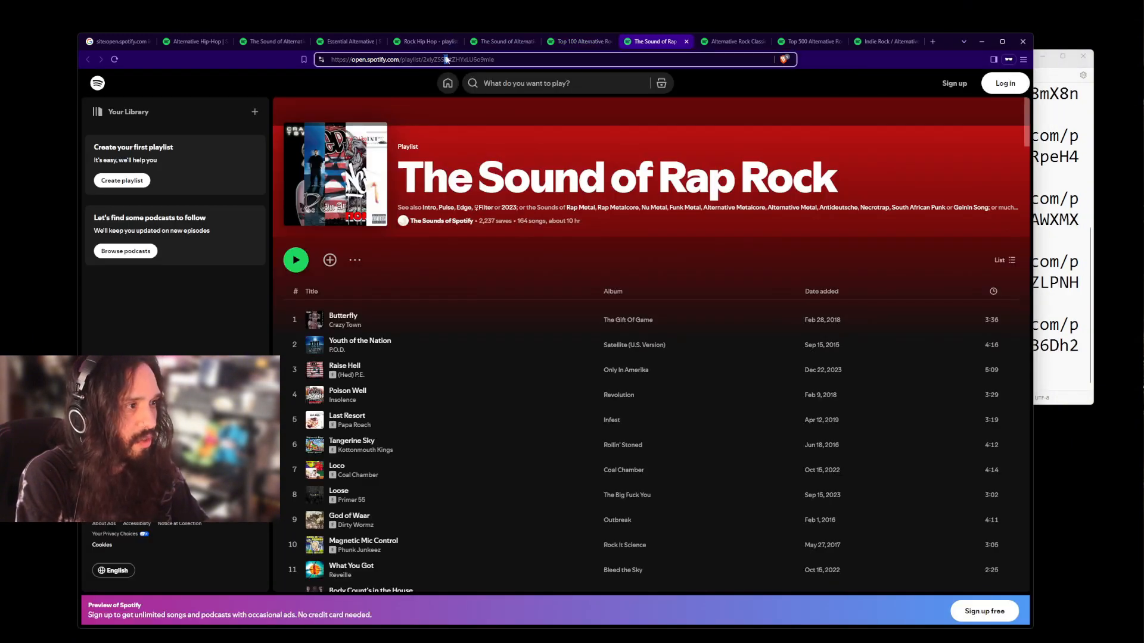
left_click(444, 59)
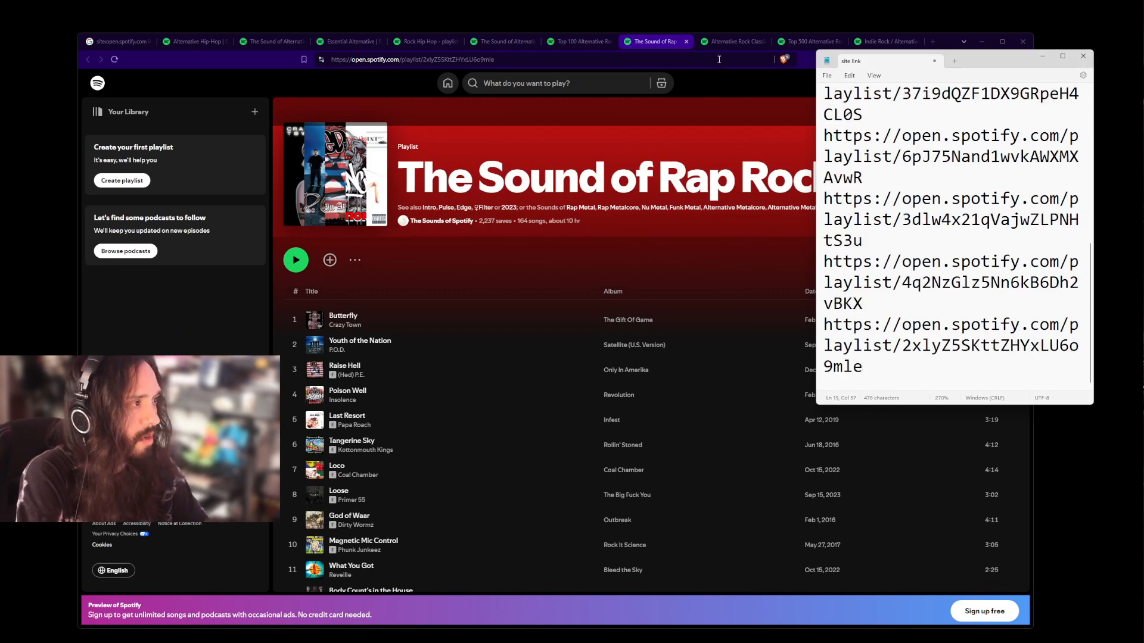
left_click(733, 40)
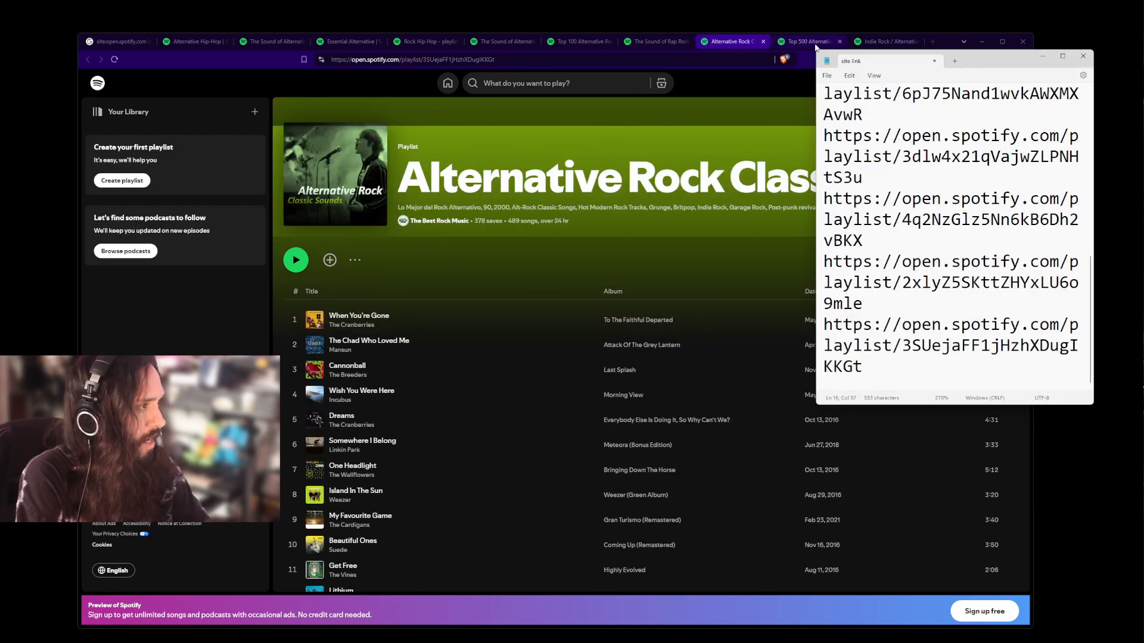
left_click(805, 40)
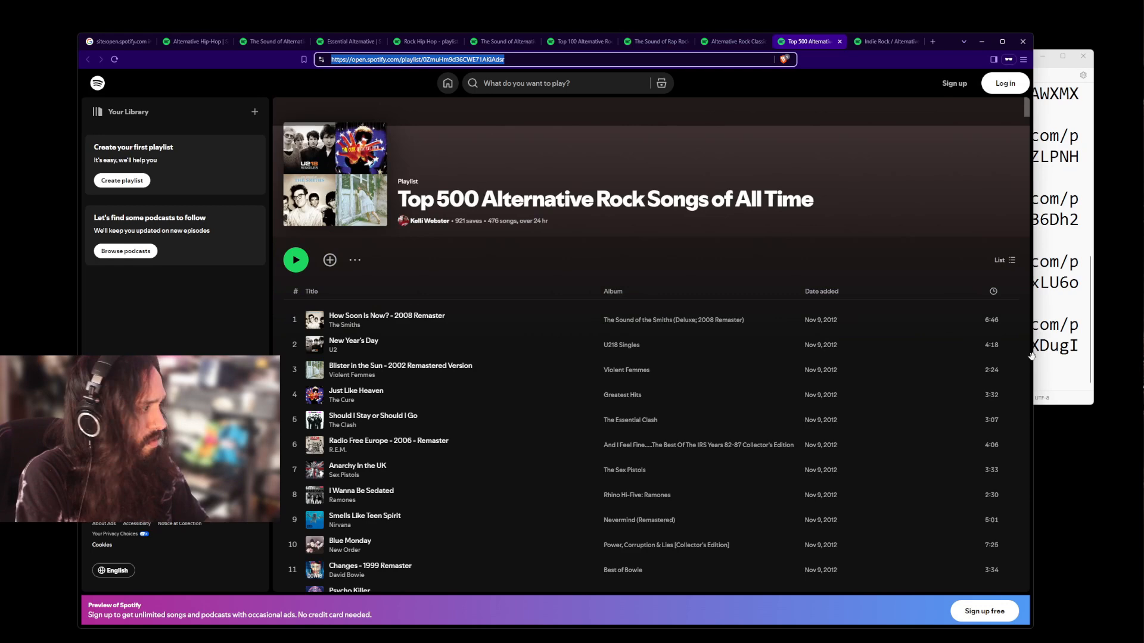
left_click(884, 40)
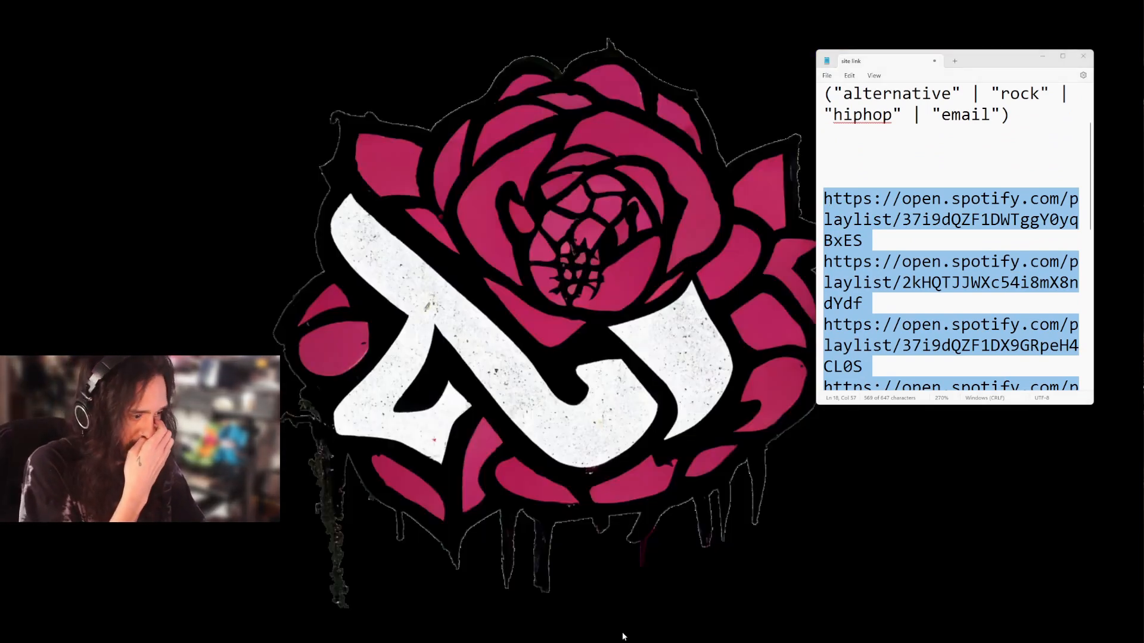
mouse_move(462, 633)
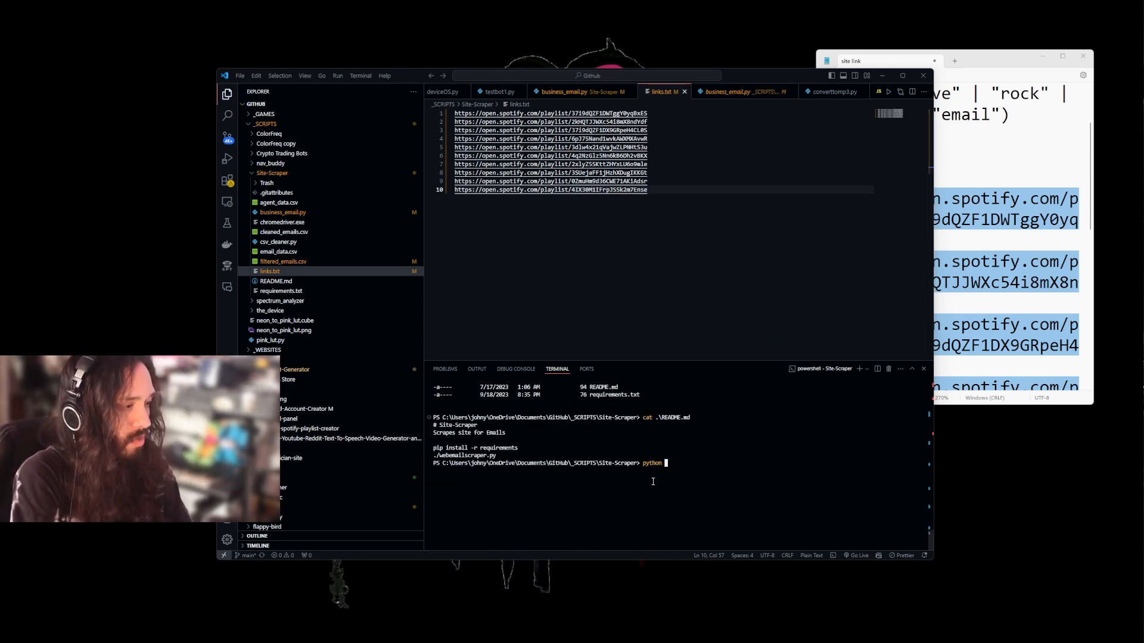
Launch business_email.py against list.txt, then abort the run started with the wrong file.
type(".\\business_email.py list")
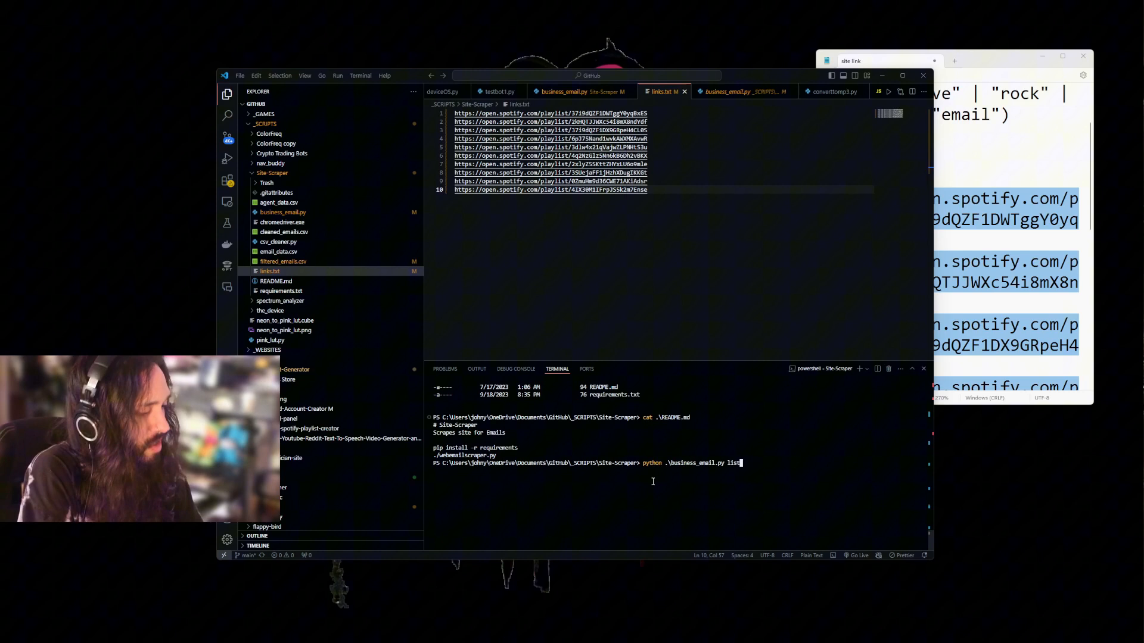
type(".txt")
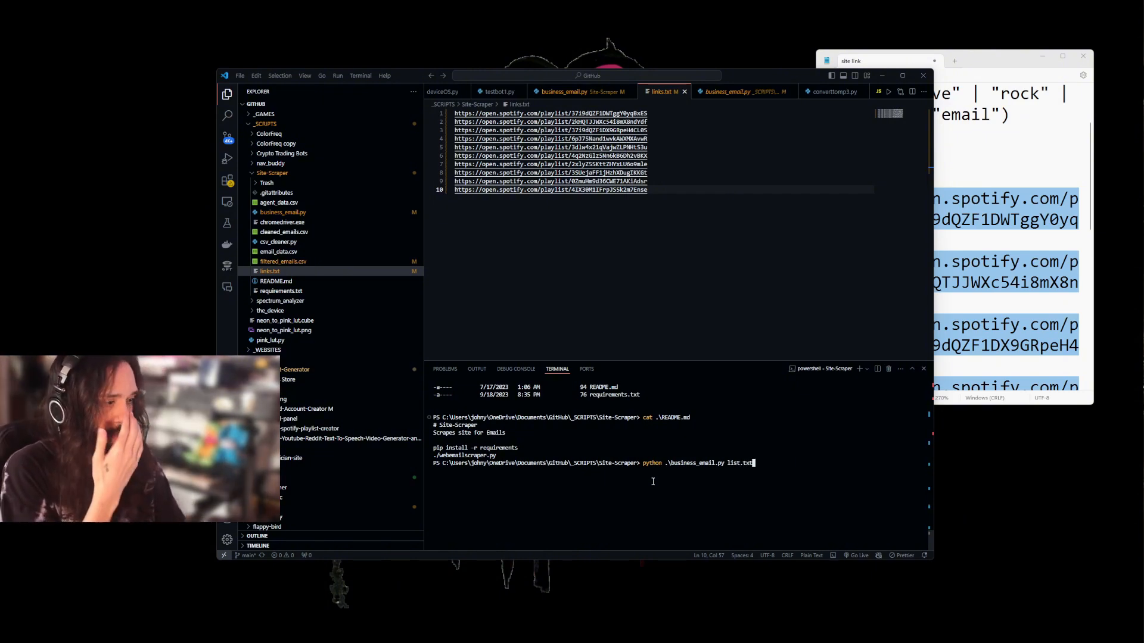
key("Enter")
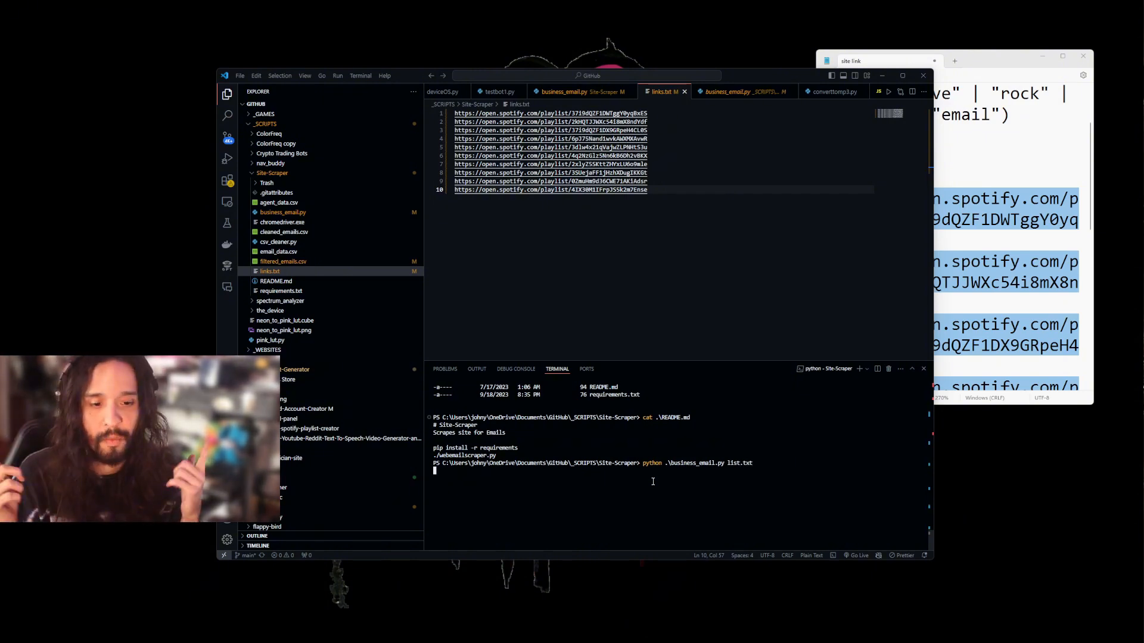
key("Enter")
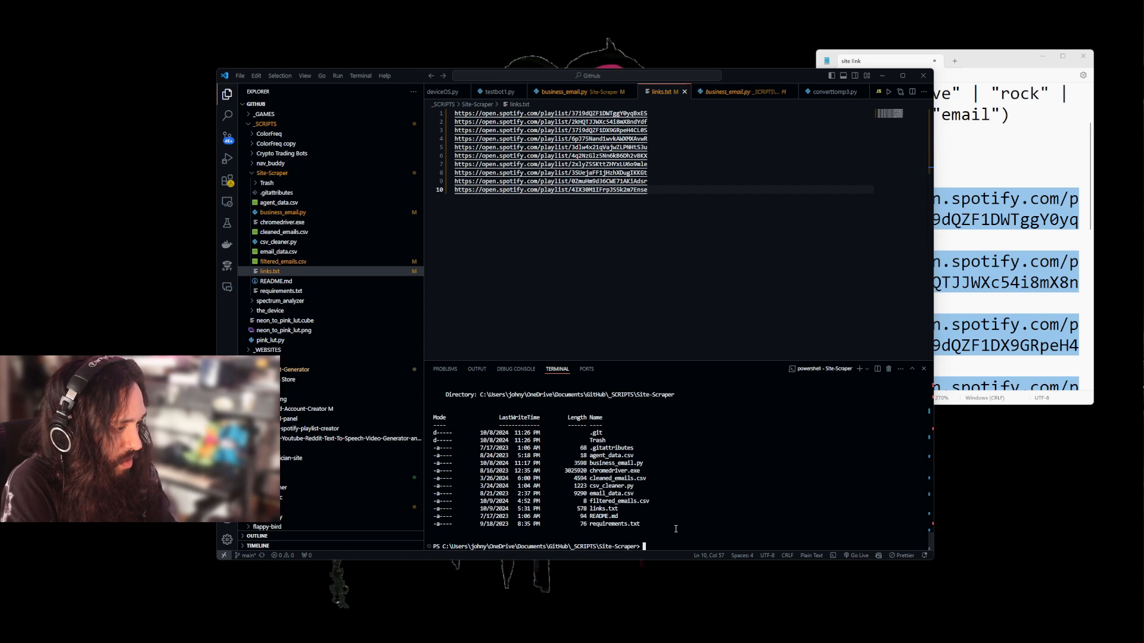
List the folder and run python .\business_email.py links.txt.
type("ls")
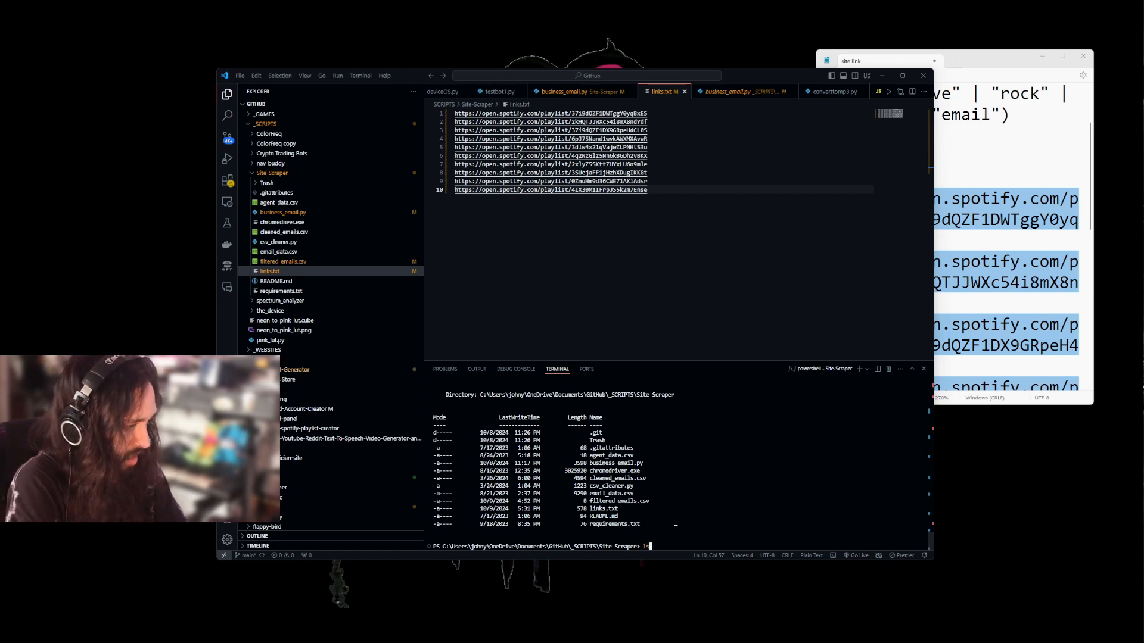
type("python .\\business_email.py links.txt")
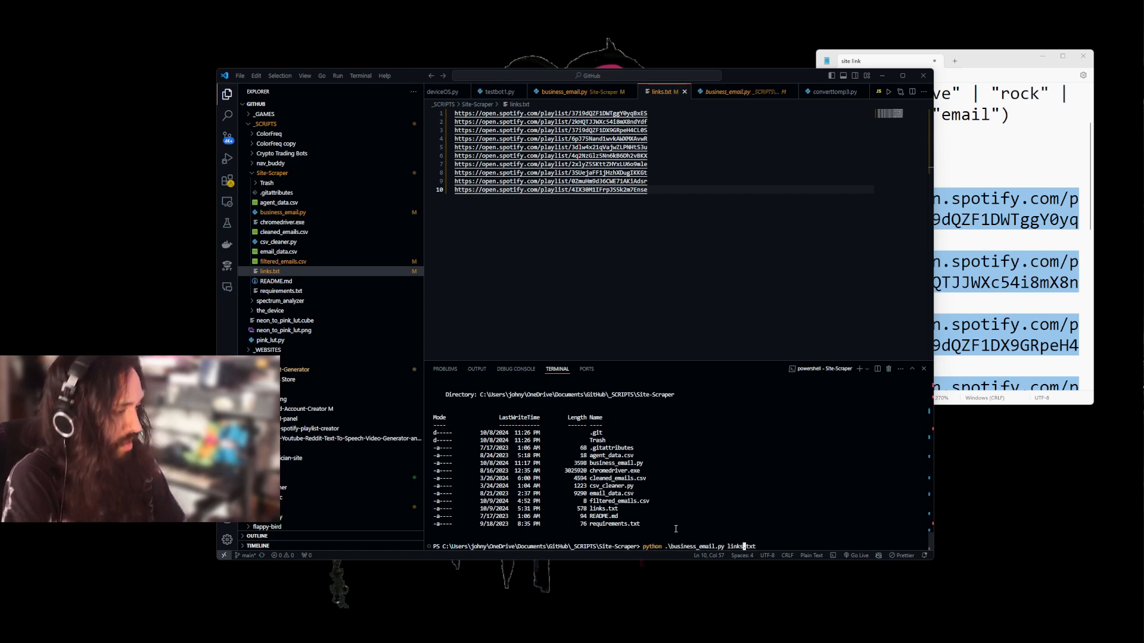
key("Enter")
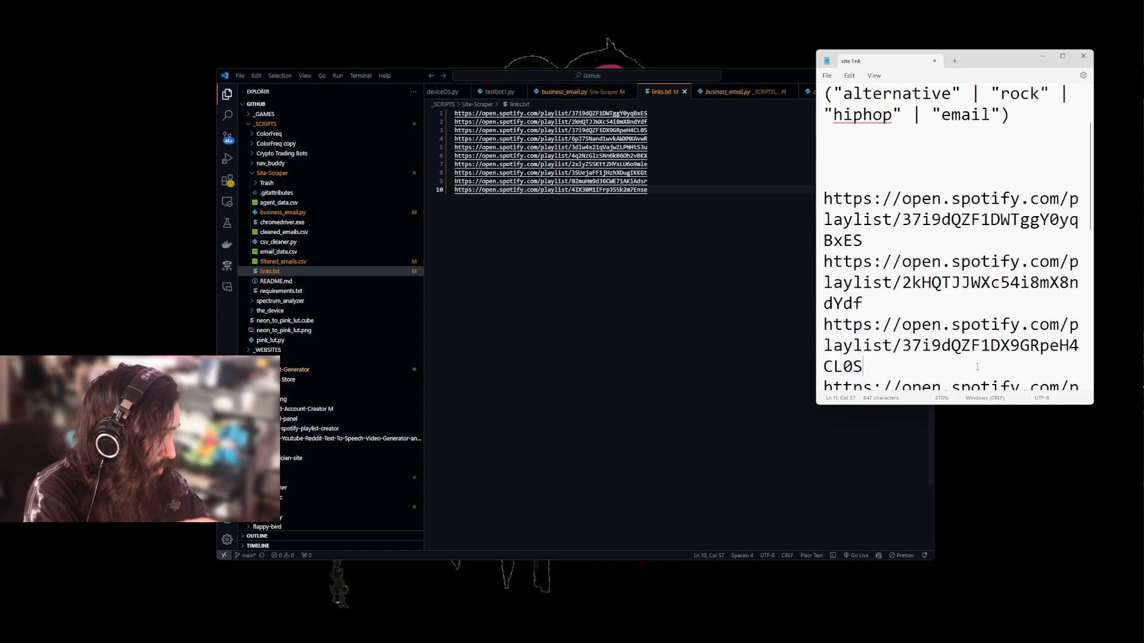
Select the collected Google results-page addresses in Notepad for copying.
scroll("down", 3)
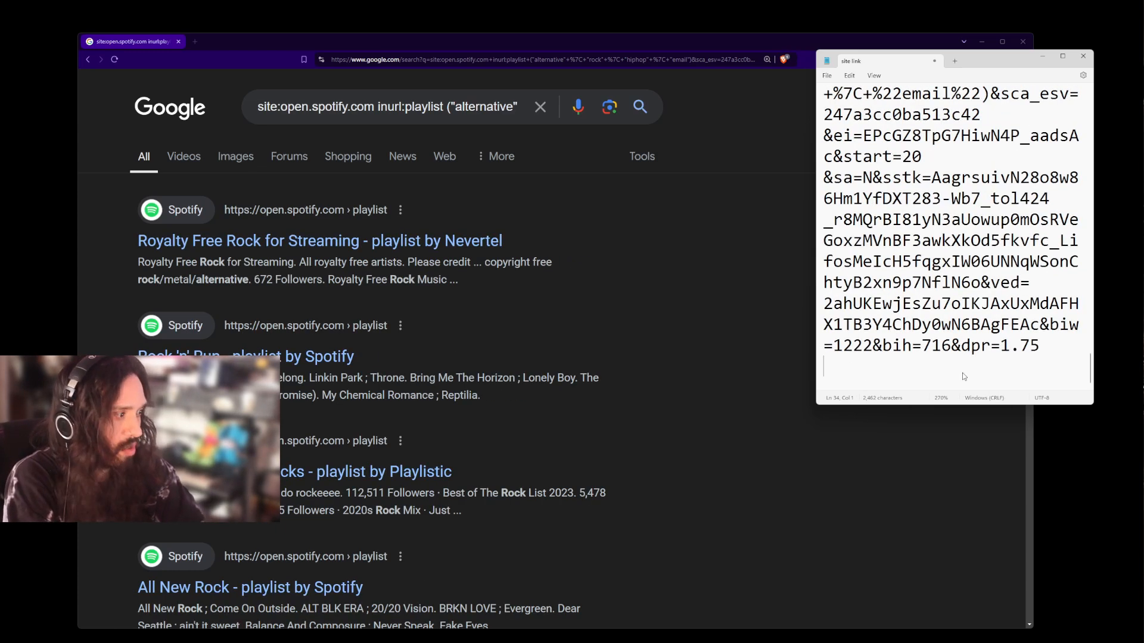
left_click_drag(853, 261, 1038, 345)
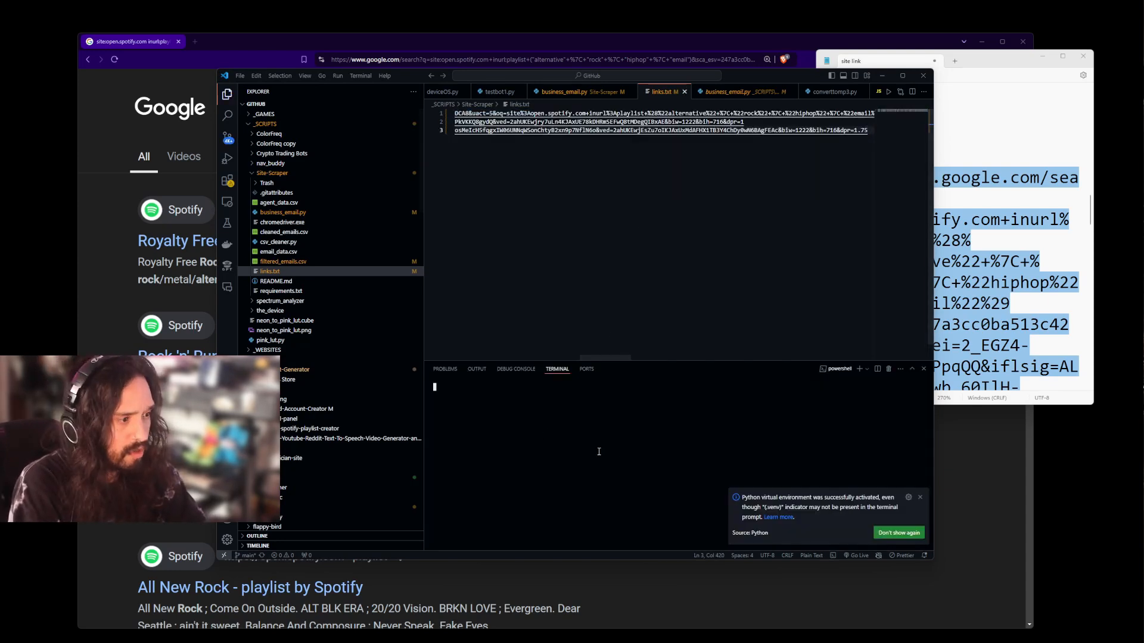
mouse_move(897, 520)
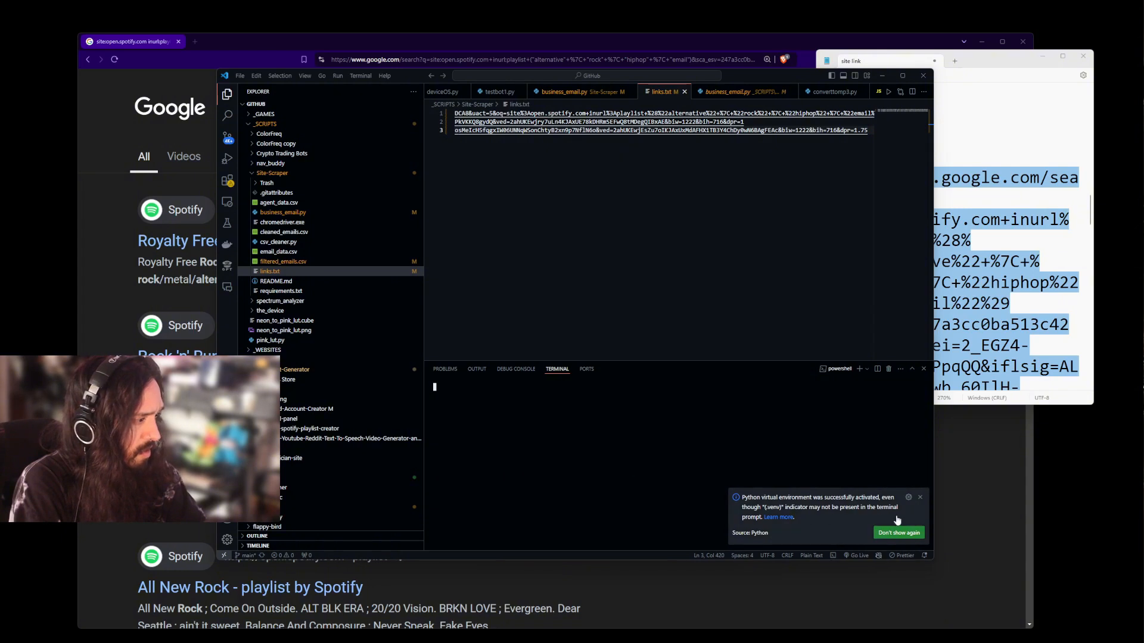
From Site-Scraper run business_email.py on links.txt with the thread and search-limit values, finishing with 0 emails.
left_click(898, 533)
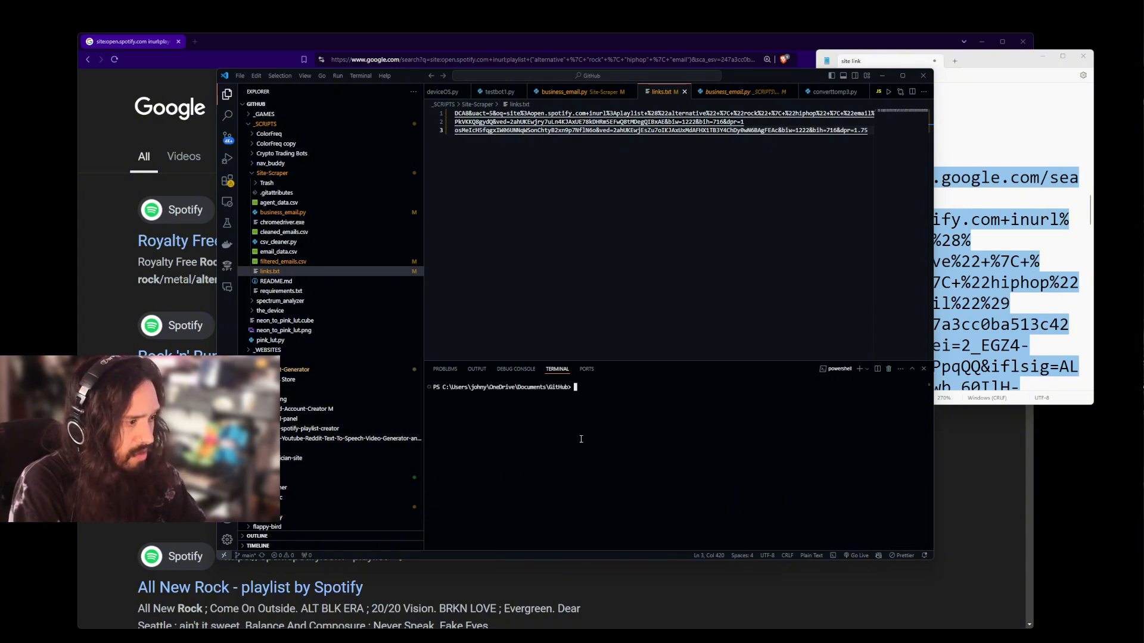
type("cd _s")
type("python .\\business_email.py")
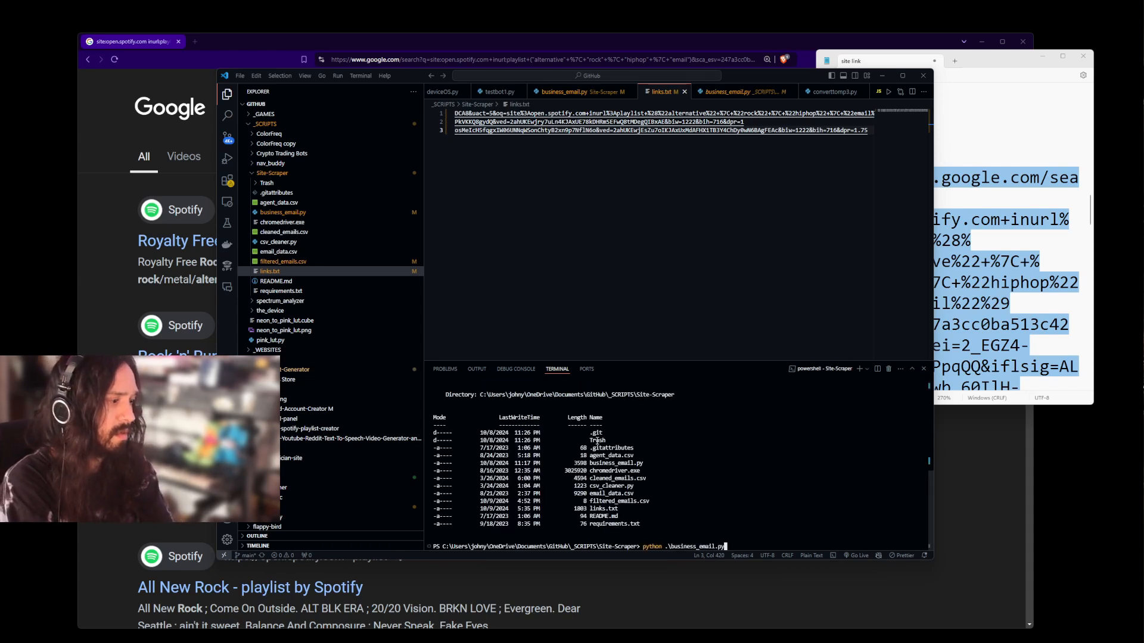
type("links.txt")
type("1")
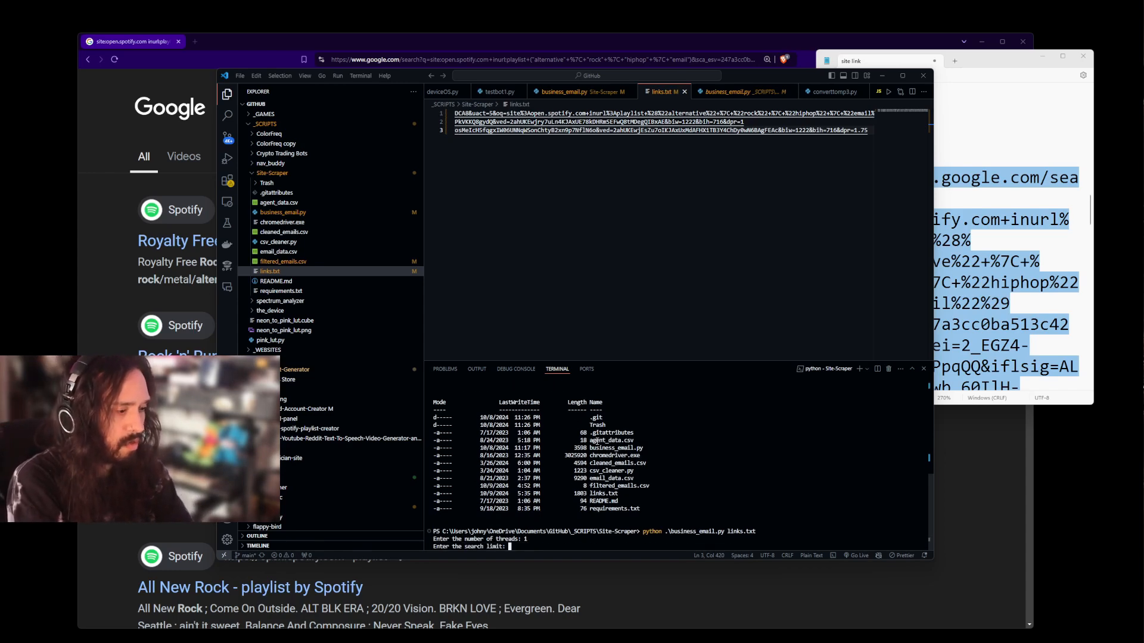
type("2")
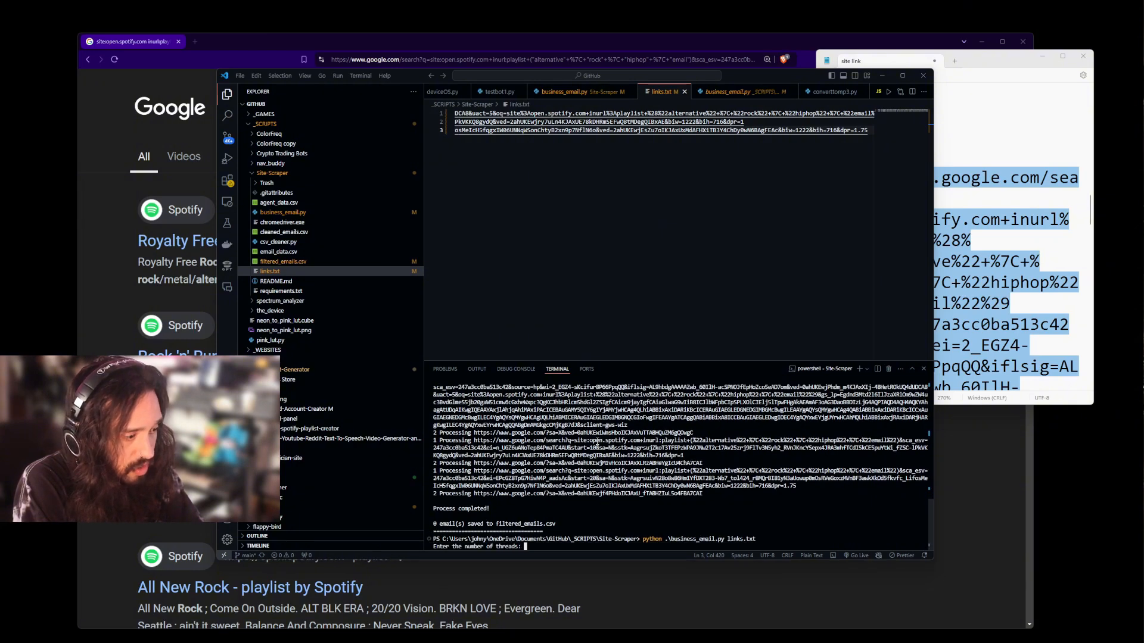
type("1")
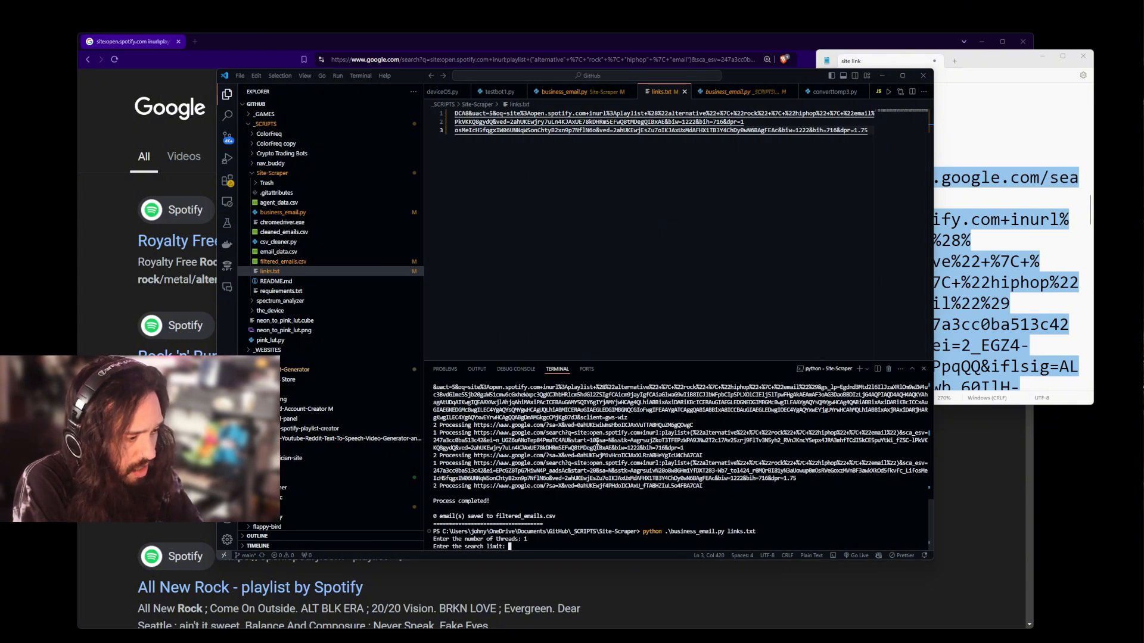
type("4")
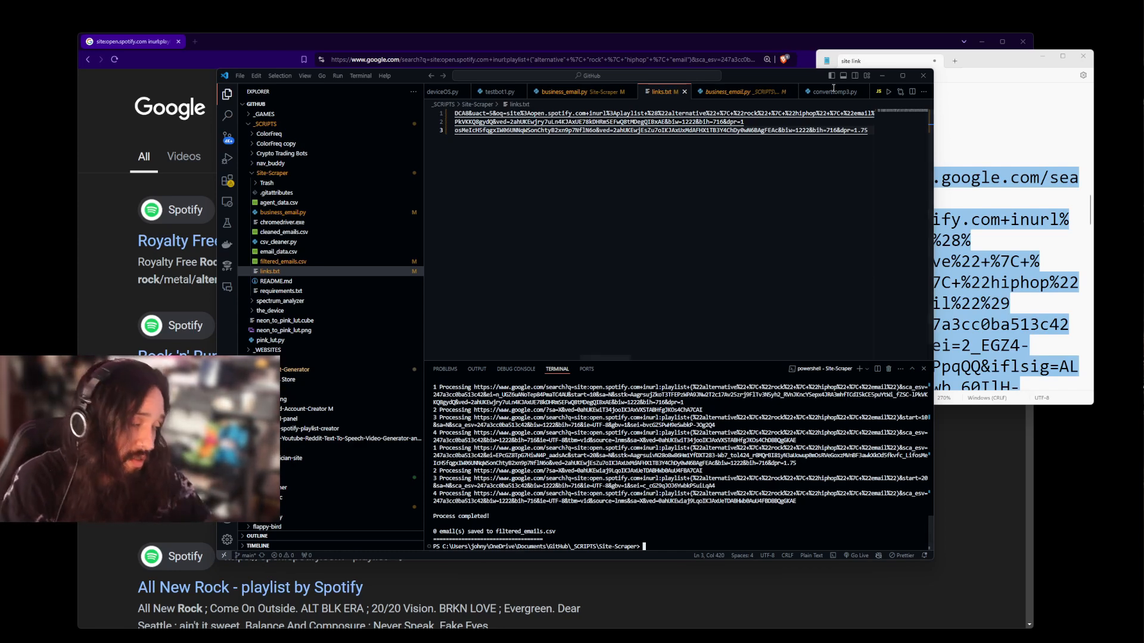
Scroll further down the Spotify playlist search results to more alternative and rock playlists.
left_click(866, 75)
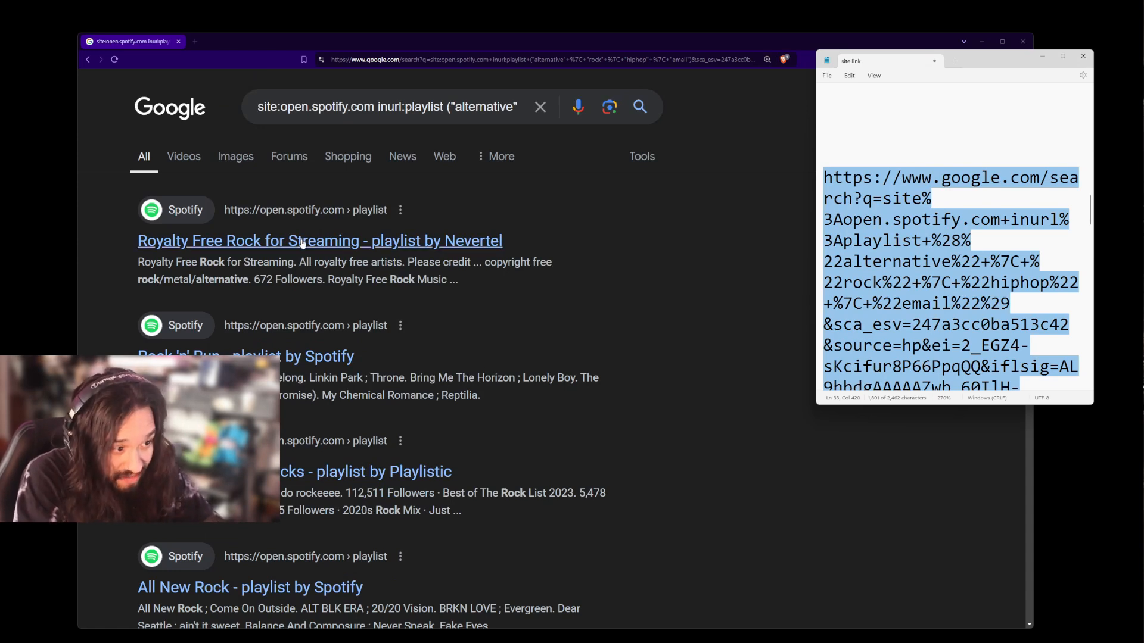
scroll("down", 3)
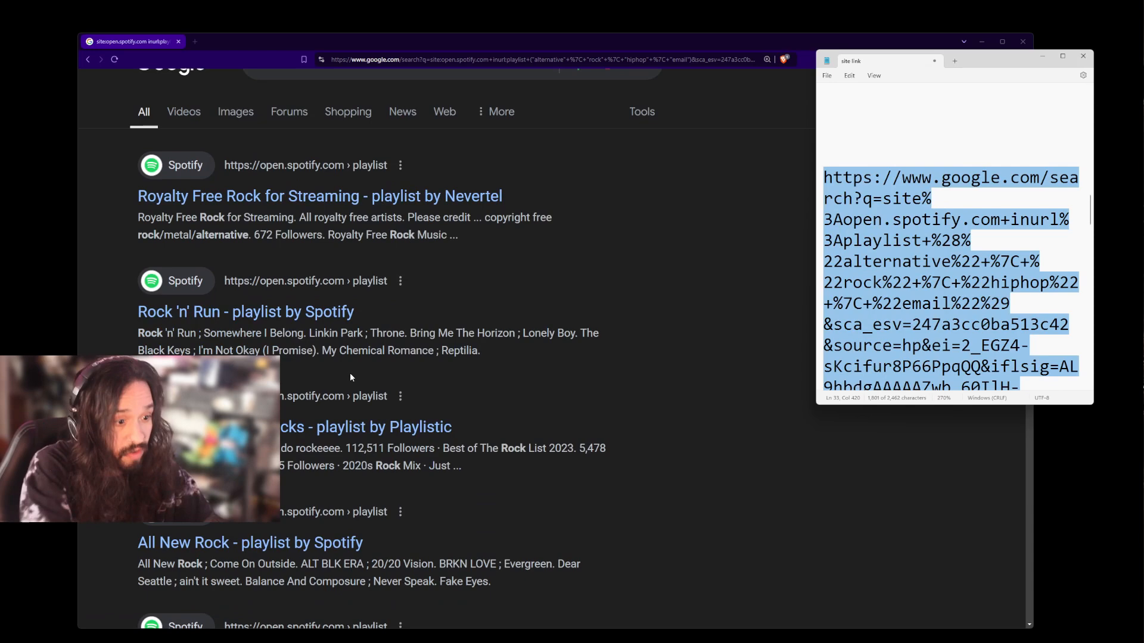
scroll("down", 3)
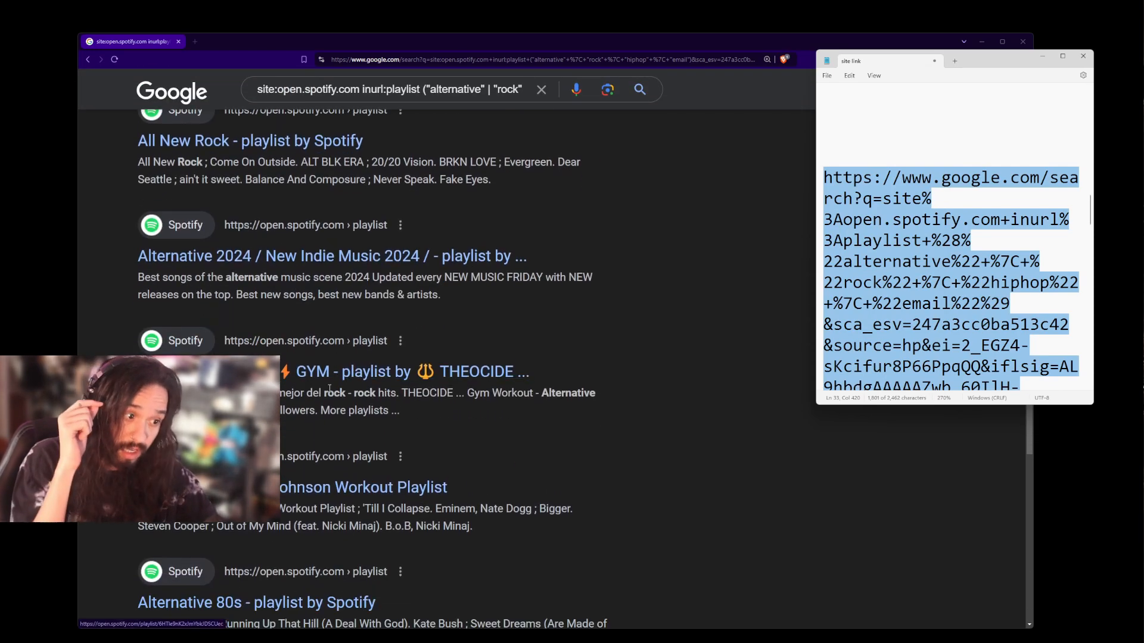